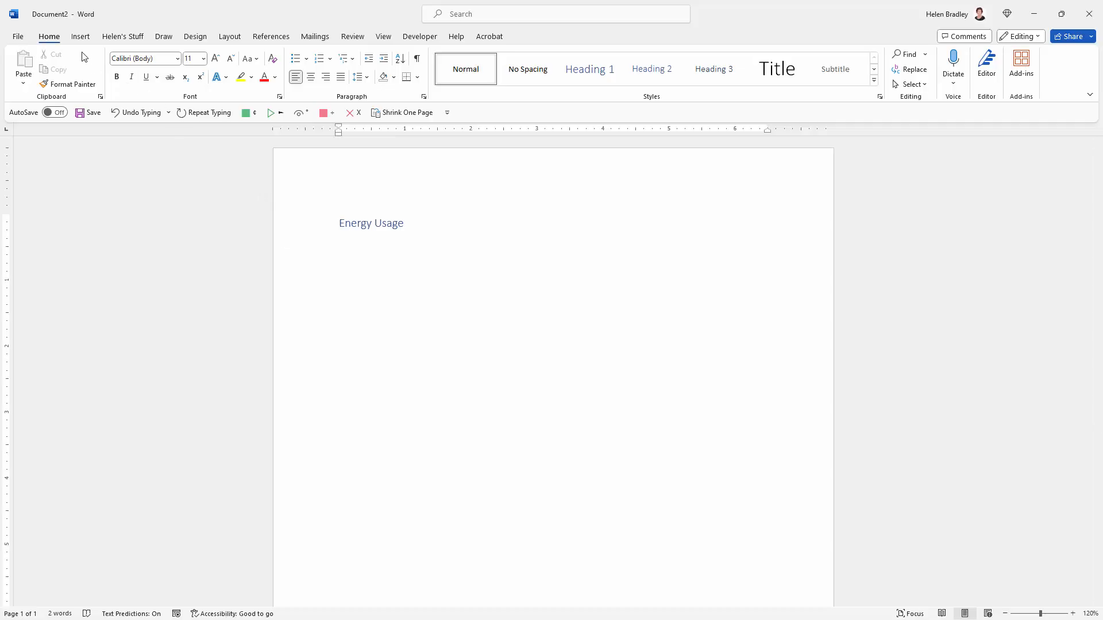
# Insert a pie chart below the Energy Usage heading via Insert > Chart > Pie
pyautogui.click(79, 36)
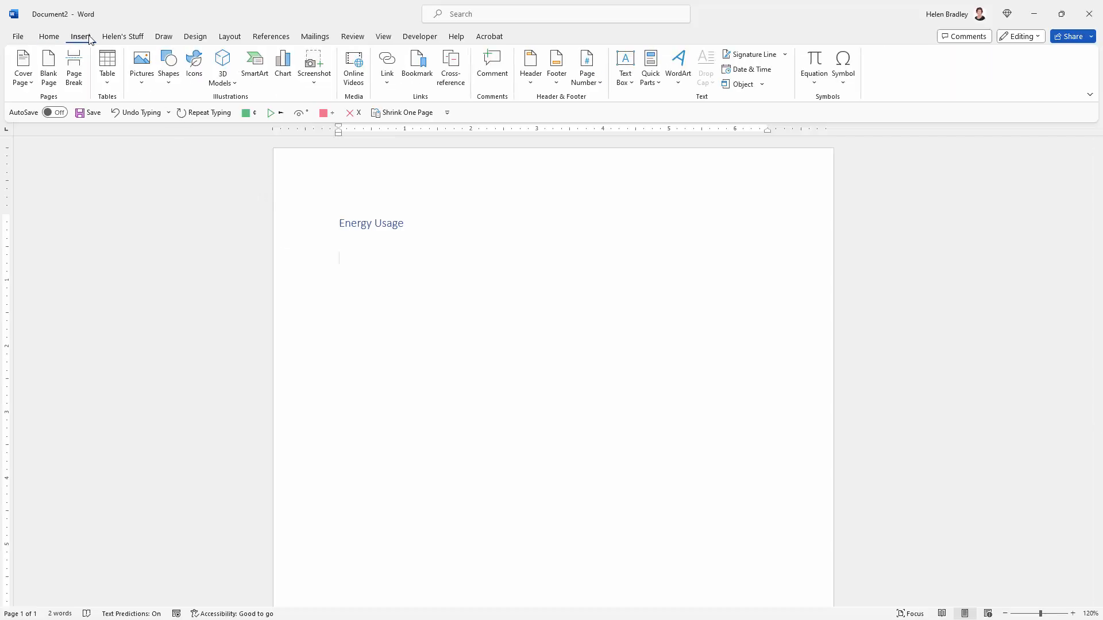
pyautogui.click(282, 63)
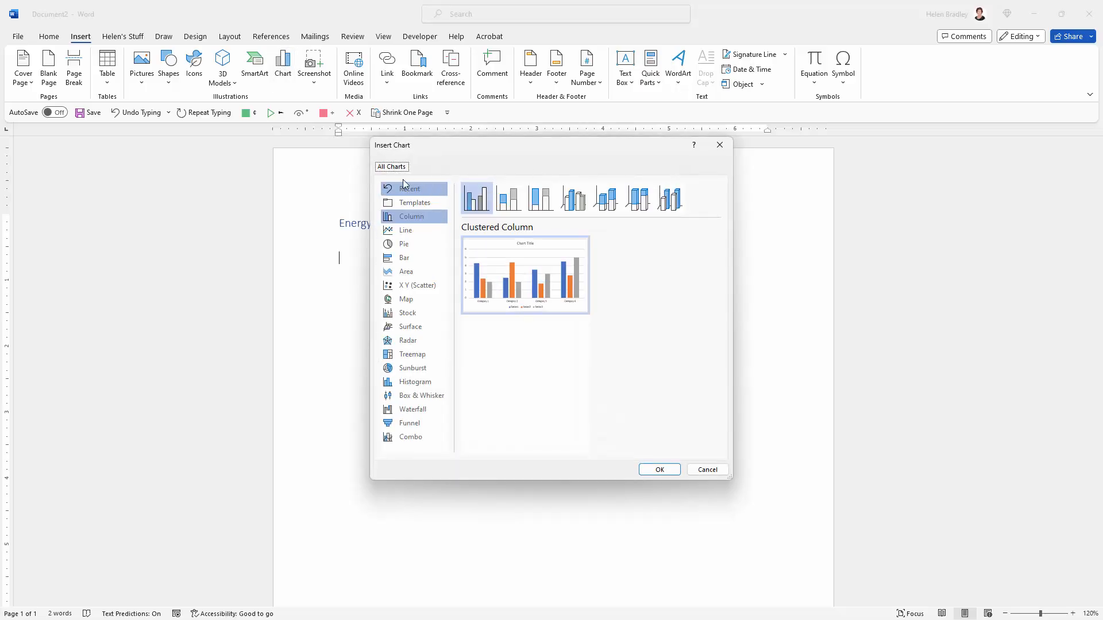
pyautogui.click(403, 244)
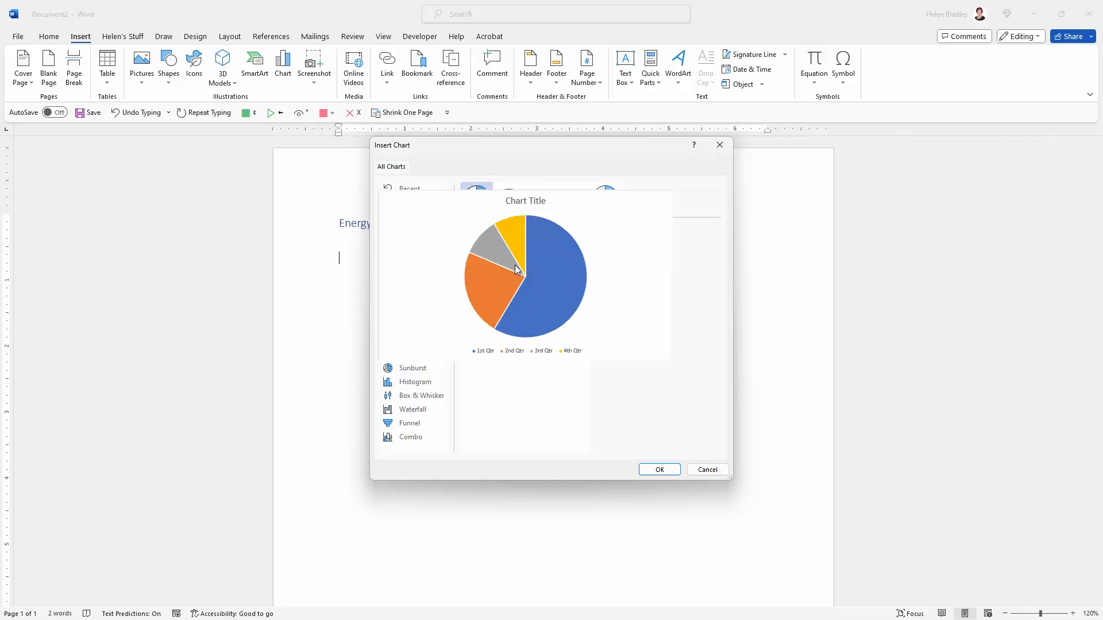
pyautogui.click(658, 469)
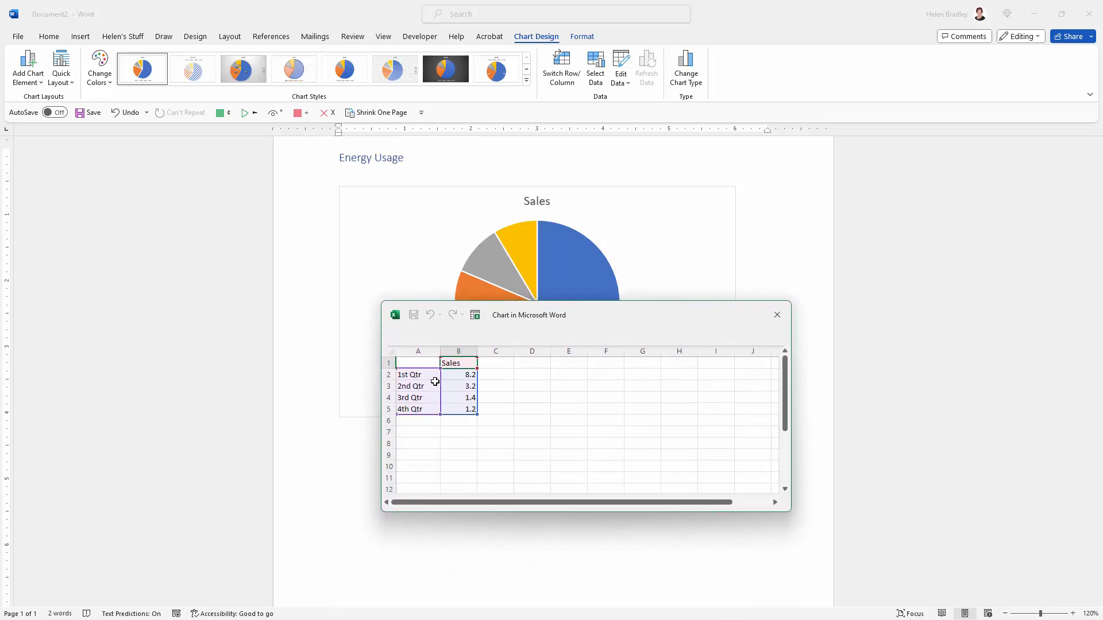
# Drag the chart's data sheet window to the right so the whole pie is visible
pyautogui.click(457, 362)
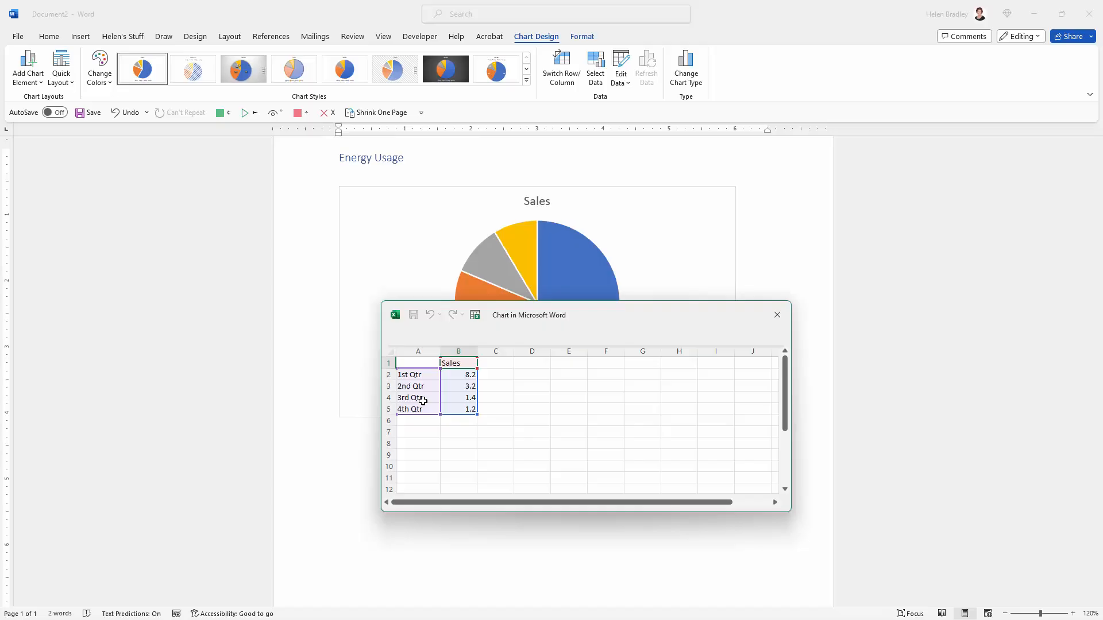
pyautogui.moveTo(528, 315); pyautogui.dragTo(735, 262)
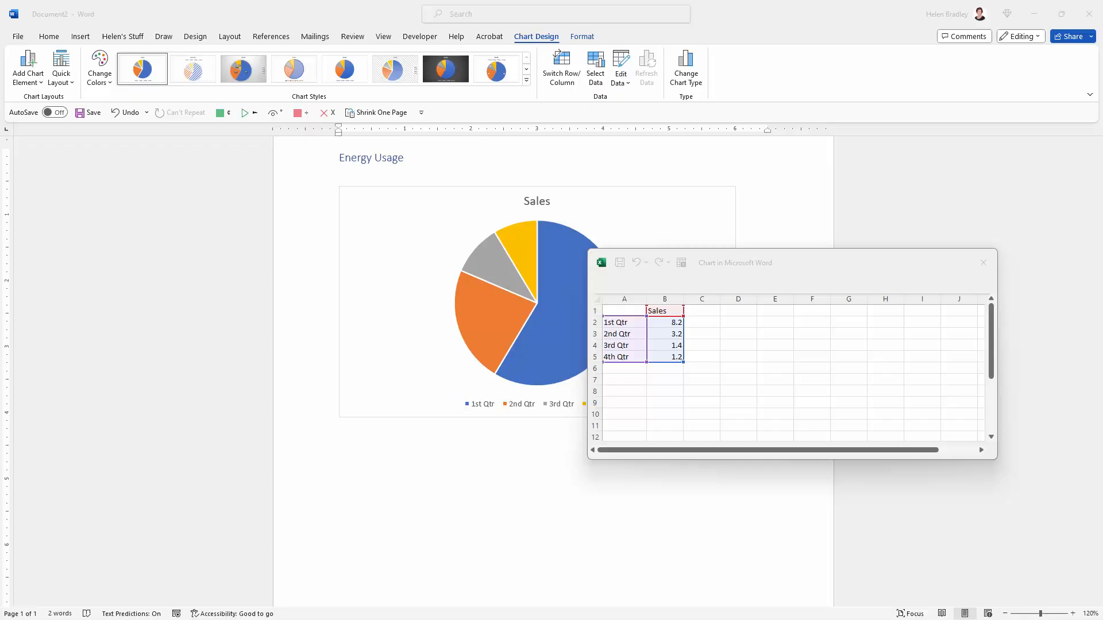
pyautogui.moveTo(611, 317)
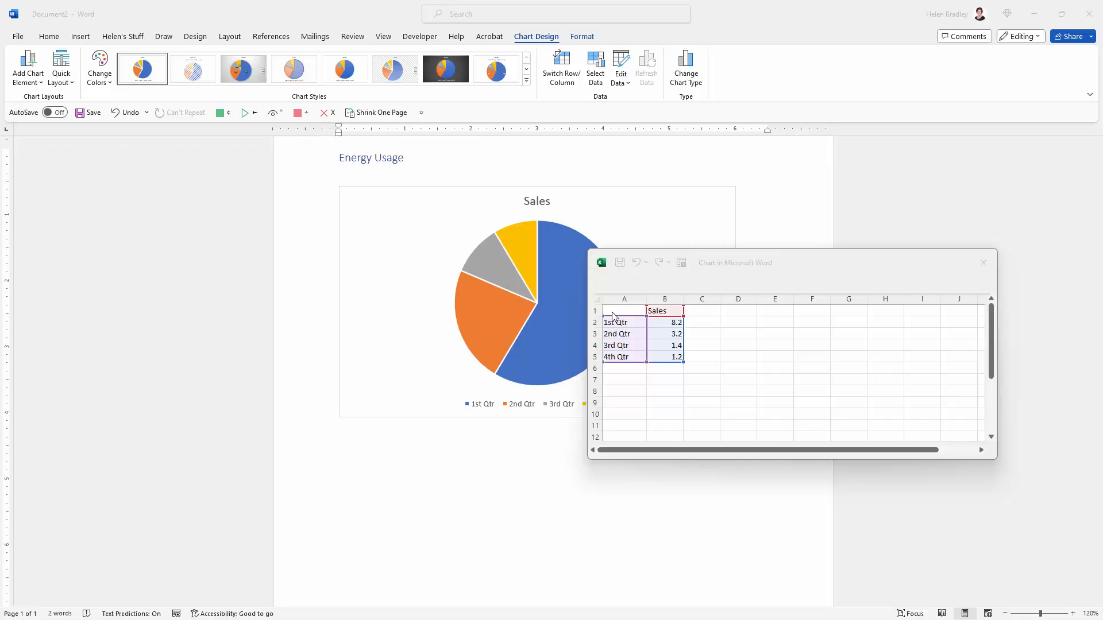
# Paste the six-appliance yearly energy data into A1 and widen columns A and B to fit
pyautogui.rightClick(615, 317)
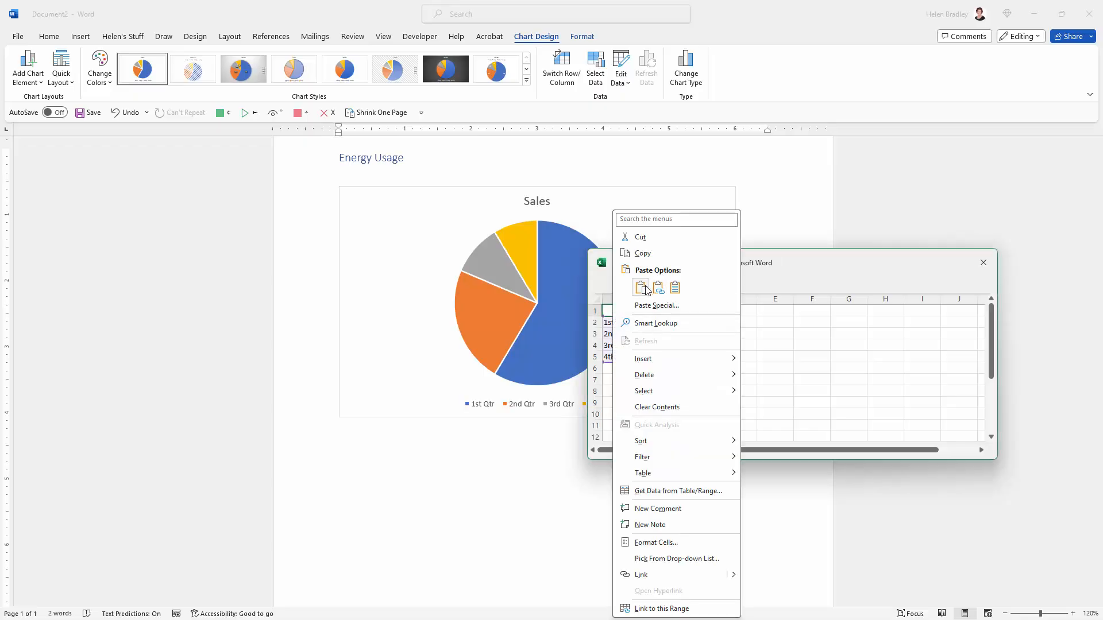
pyautogui.click(641, 287)
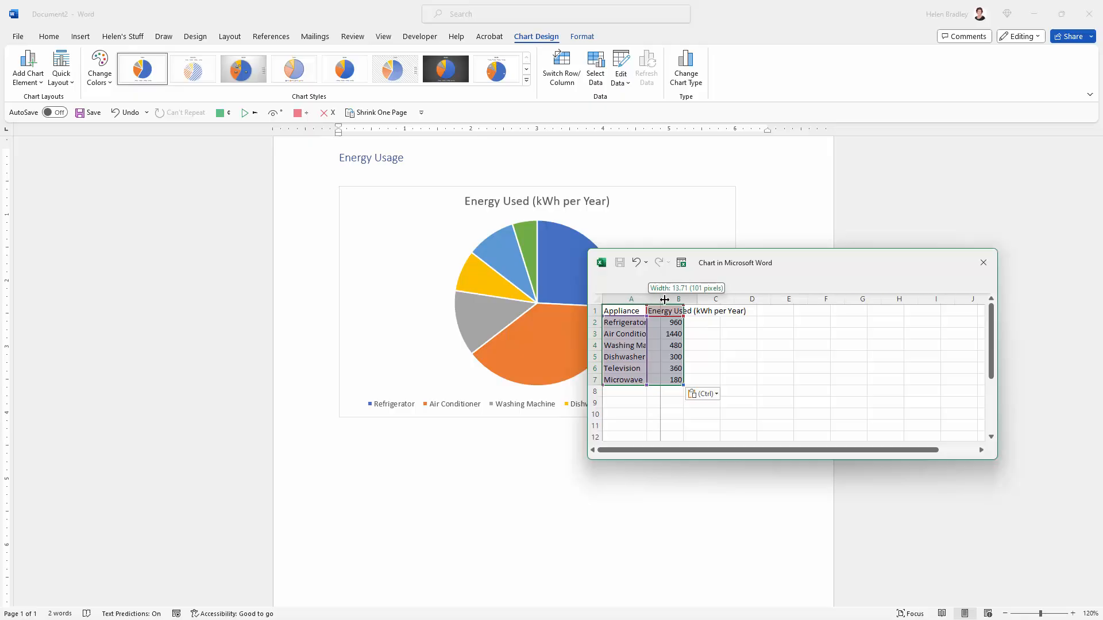
pyautogui.moveTo(664, 299); pyautogui.dragTo(706, 299)
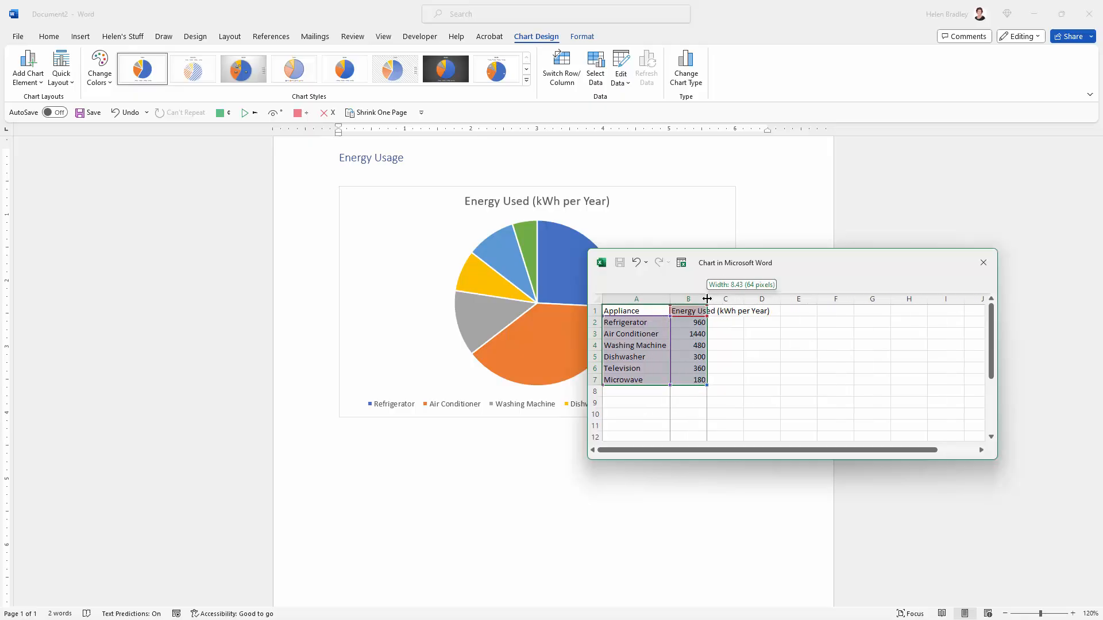
pyautogui.moveTo(706, 298); pyautogui.dragTo(716, 299)
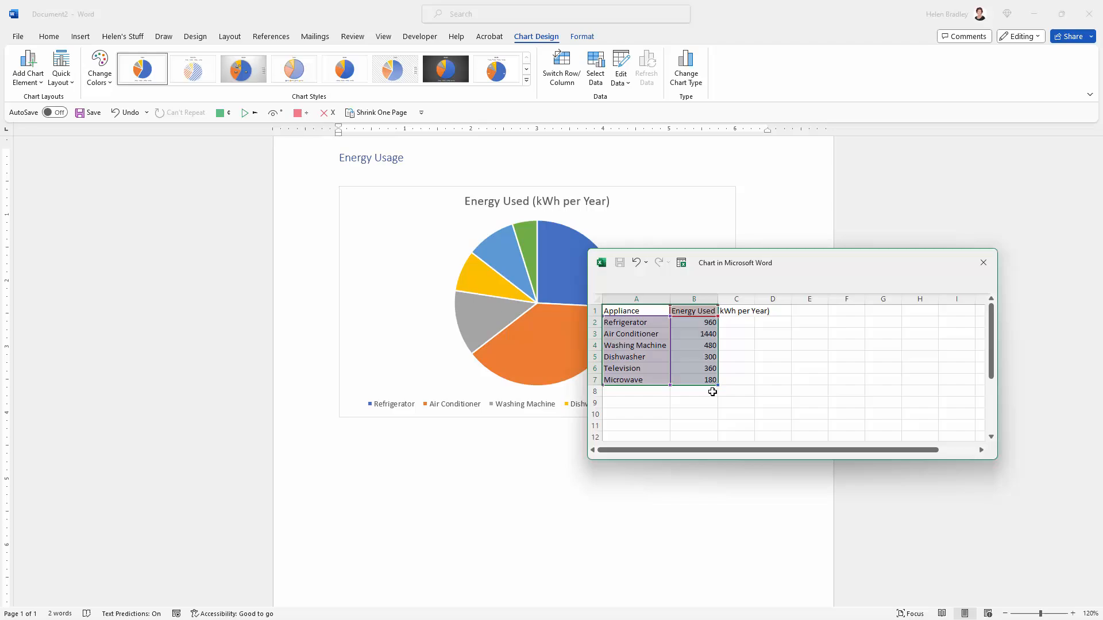
pyautogui.moveTo(735, 399)
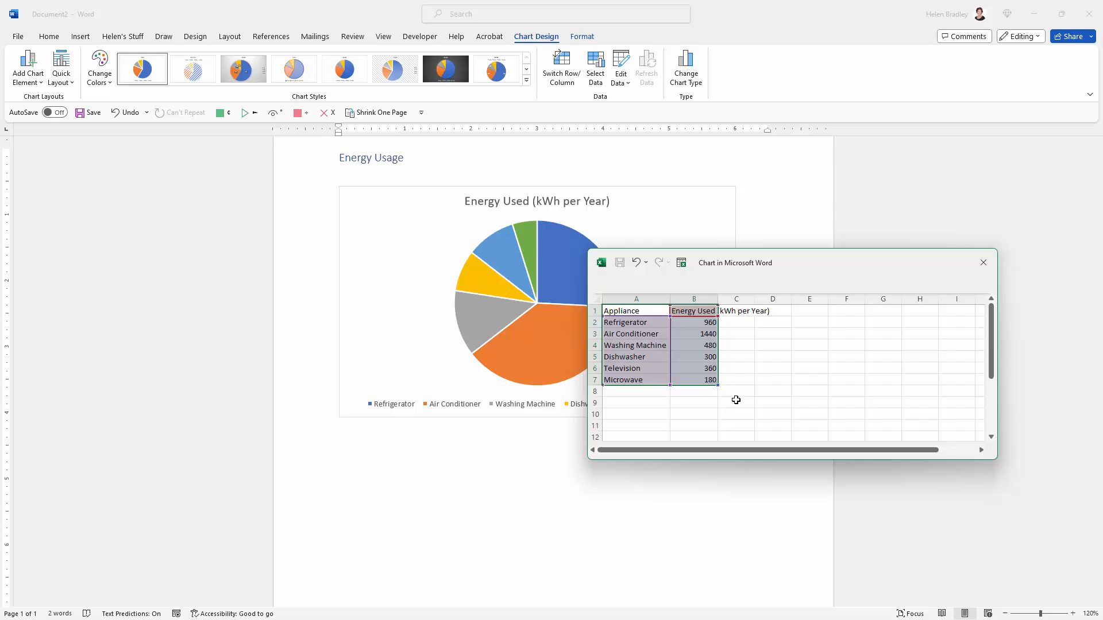
pyautogui.moveTo(725, 371)
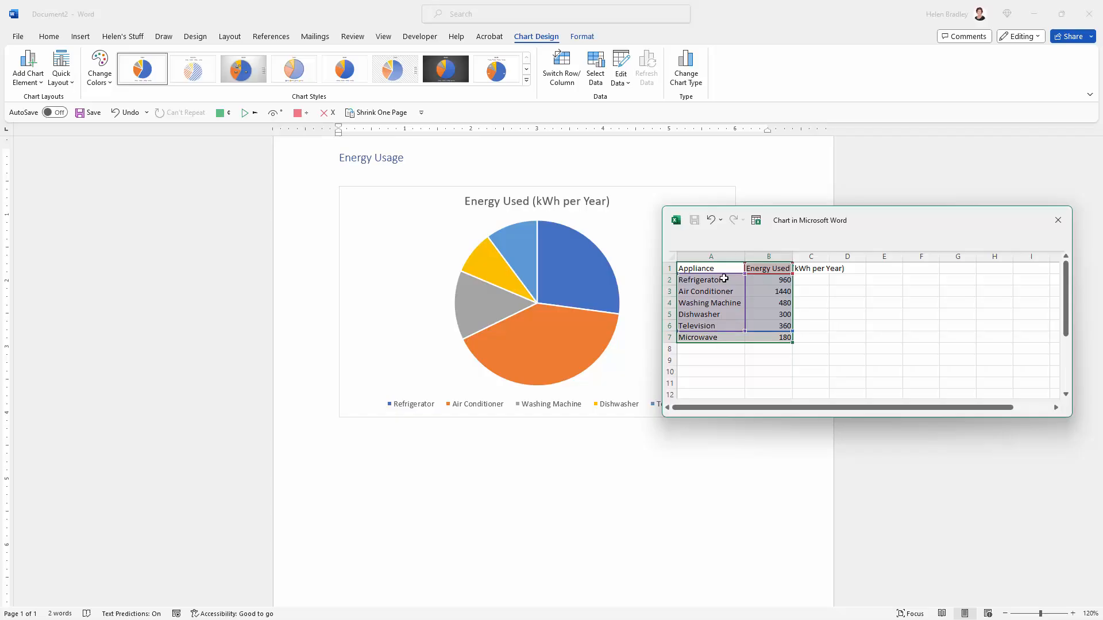
pyautogui.moveTo(572, 358)
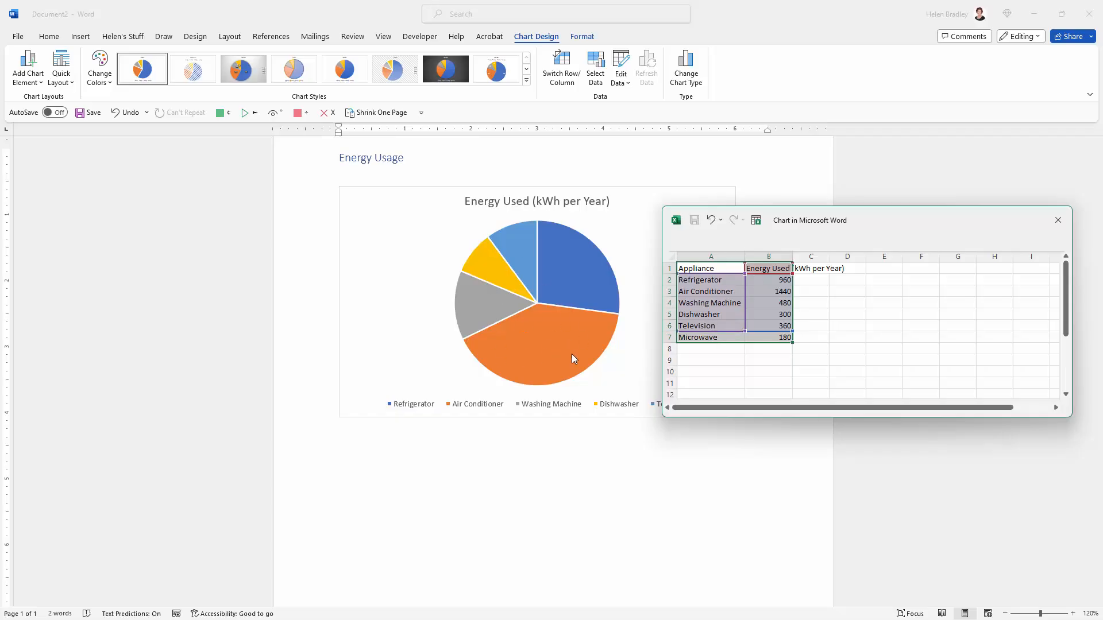
pyautogui.moveTo(757, 240)
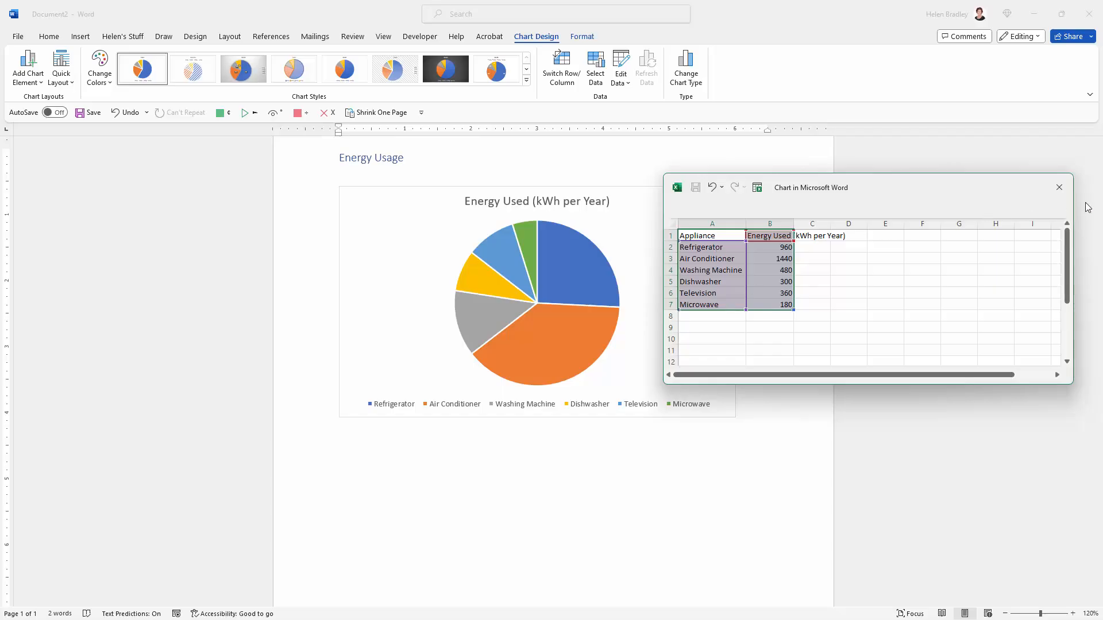
# Select the chart and show the Chart Elements list with the Chart Title placement choices
pyautogui.click(1058, 188)
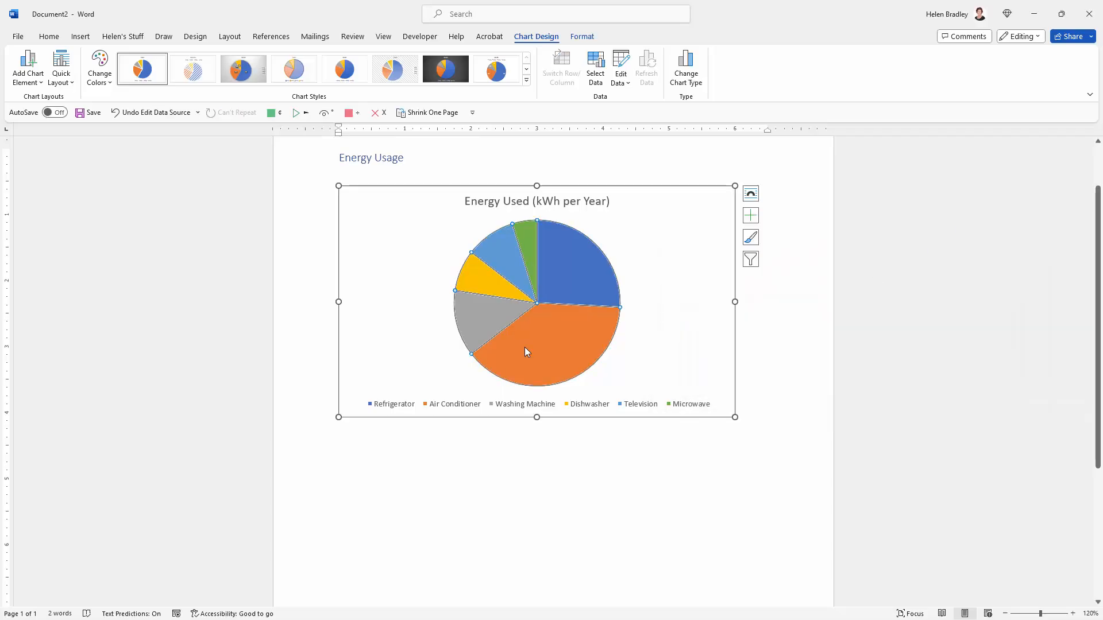
pyautogui.moveTo(679, 369)
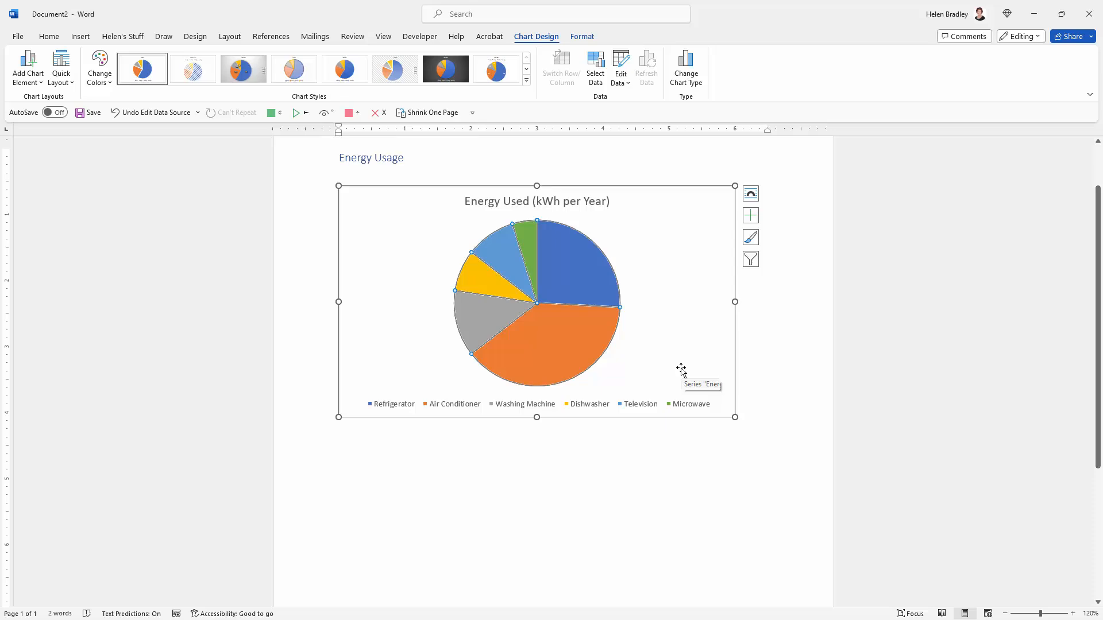
pyautogui.moveTo(640, 301)
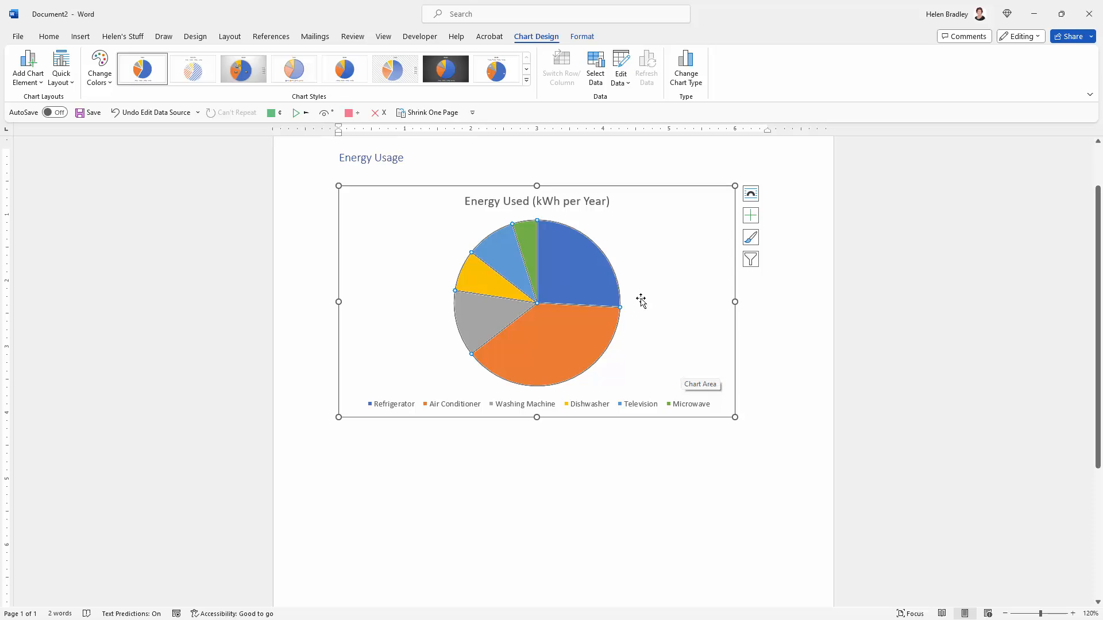
pyautogui.moveTo(748, 183)
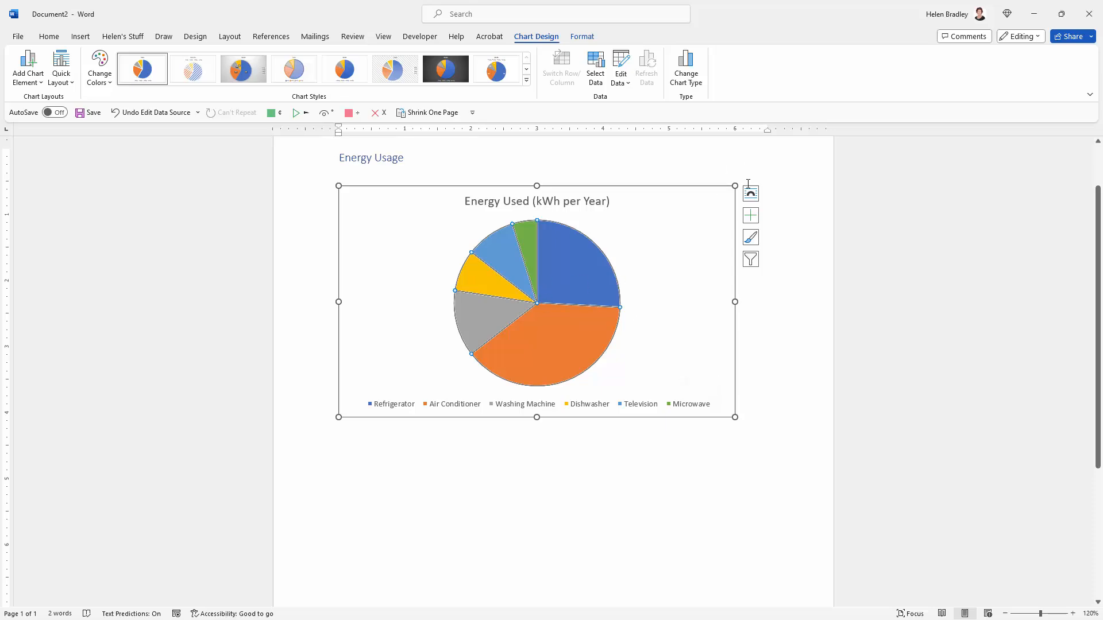
pyautogui.click(750, 191)
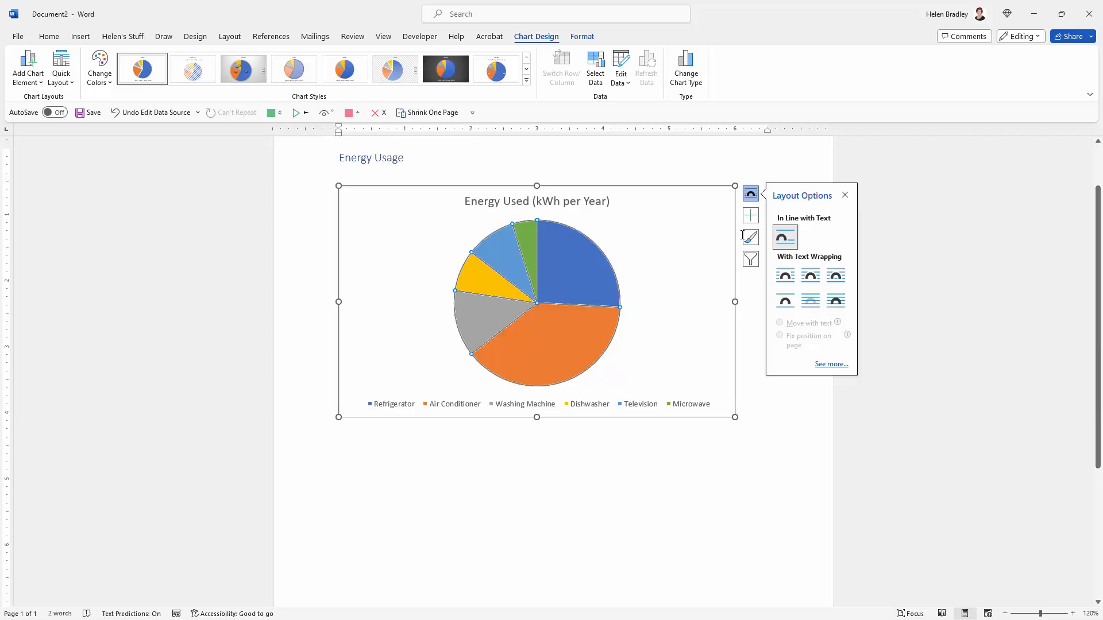
pyautogui.click(750, 214)
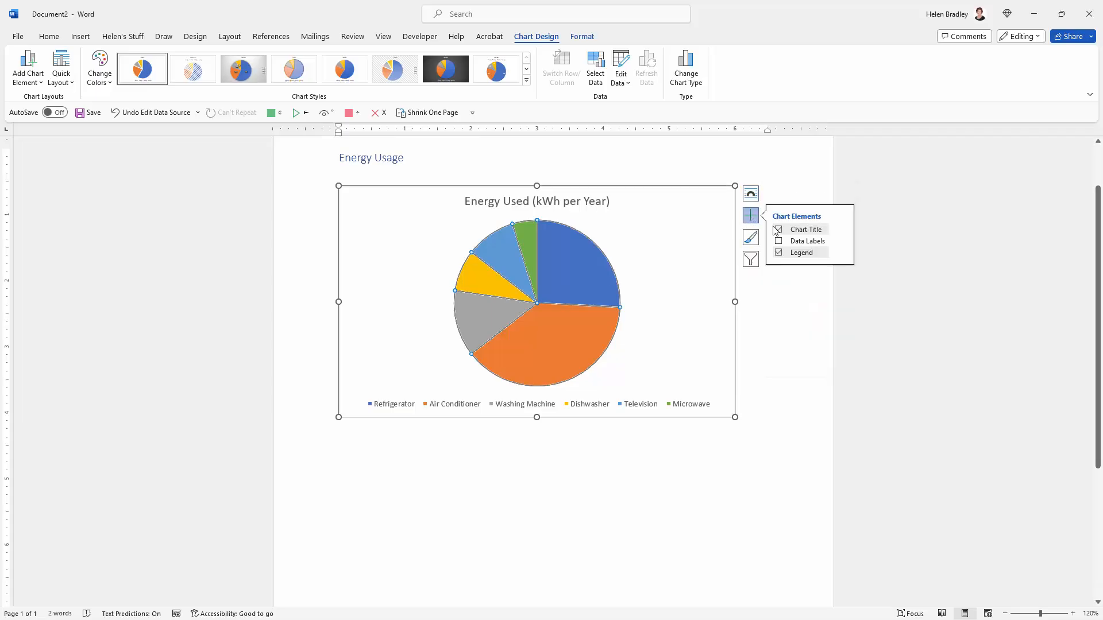
pyautogui.click(778, 229)
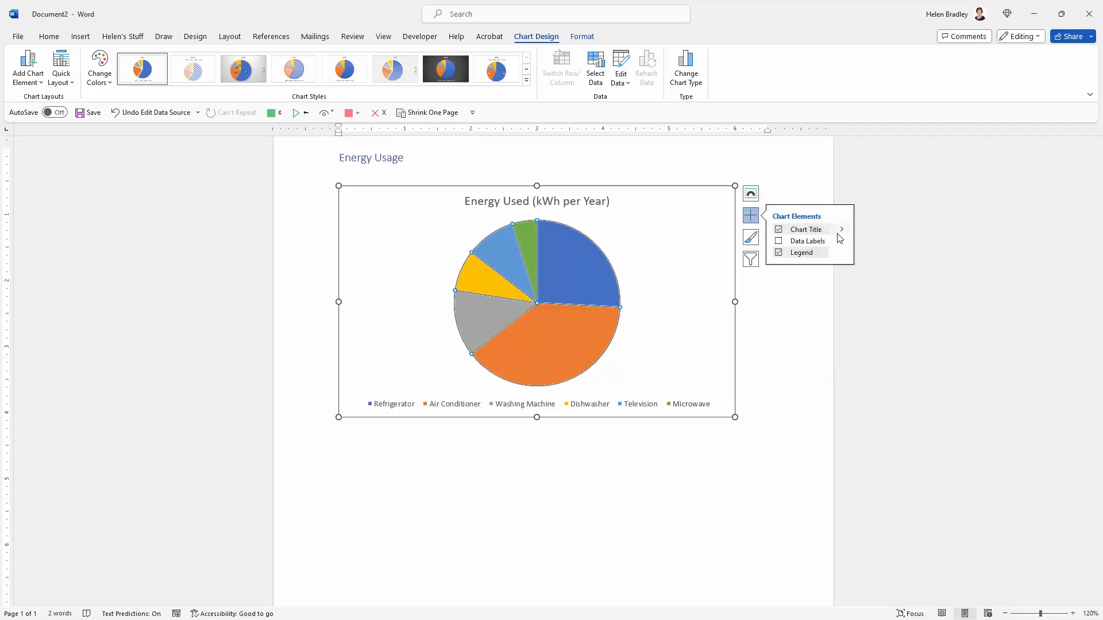
pyautogui.click(841, 230)
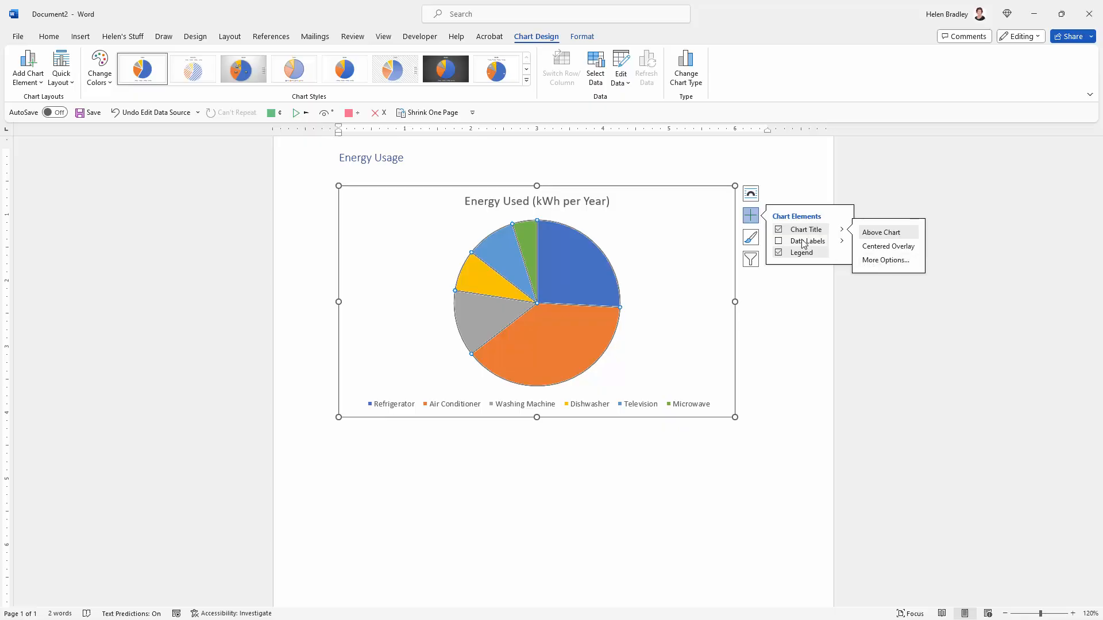
# Add data labels as Outside End callouts showing each appliance name and percentage
pyautogui.click(779, 240)
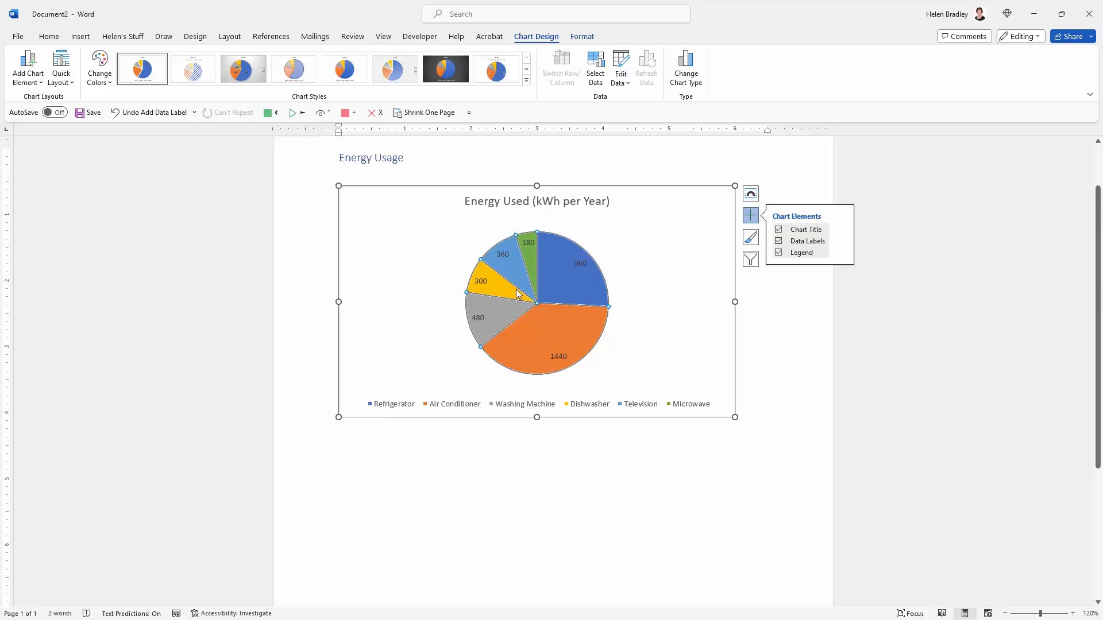
pyautogui.moveTo(540, 290)
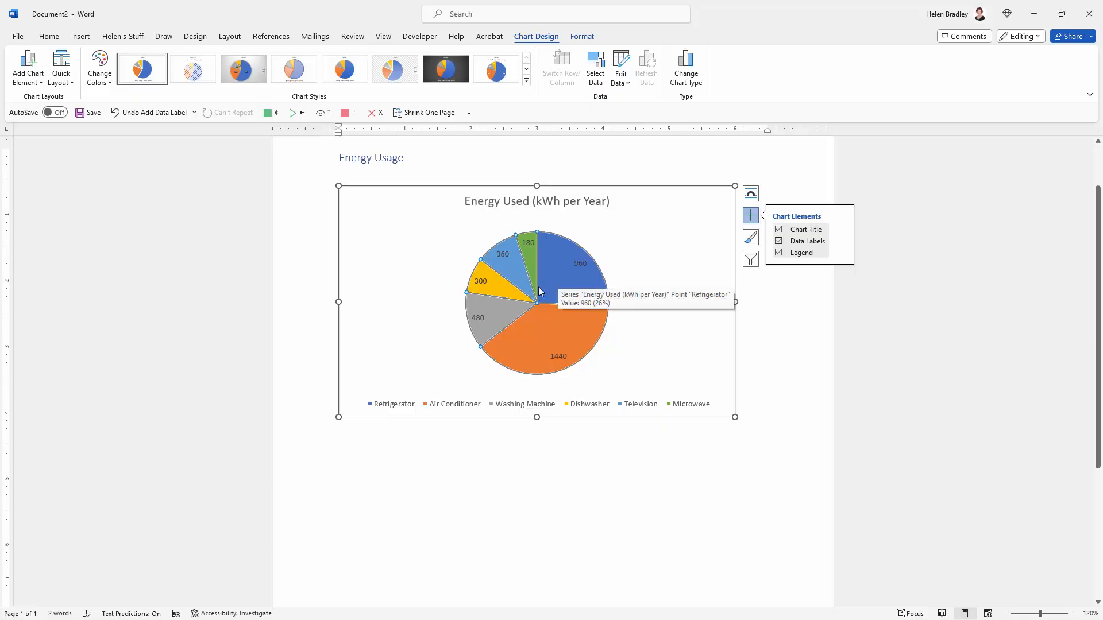
pyautogui.moveTo(431, 409)
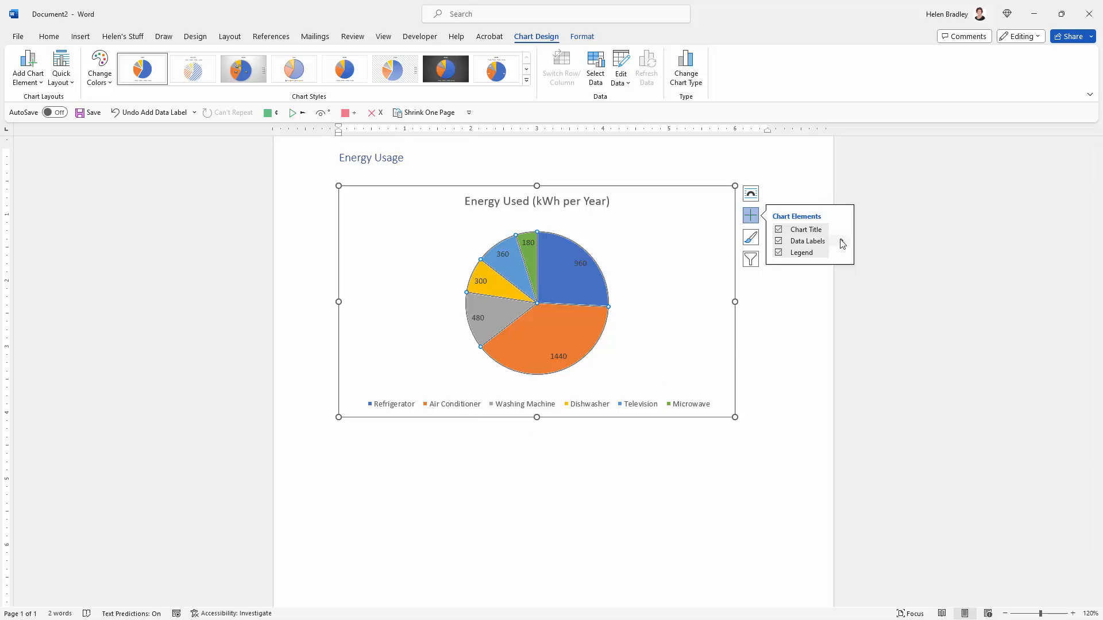
pyautogui.click(826, 240)
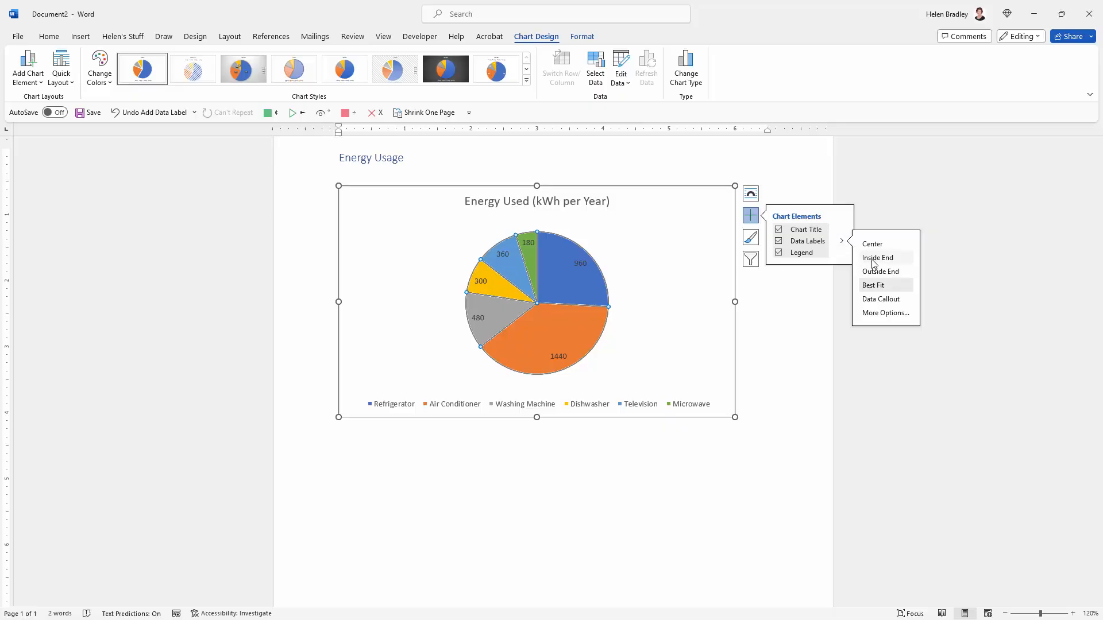
pyautogui.click(880, 271)
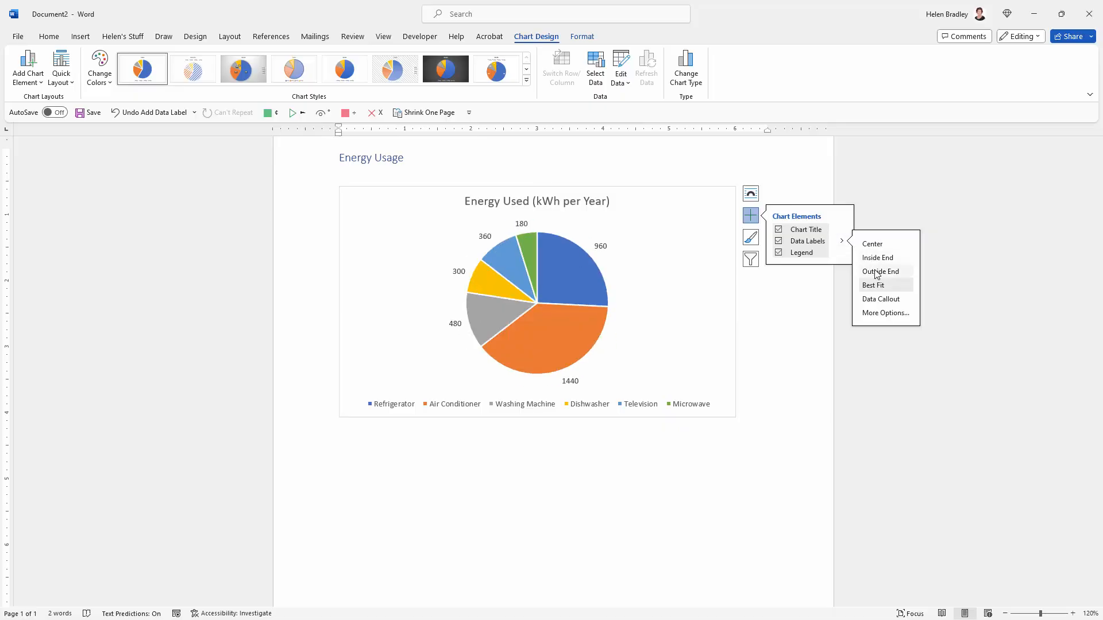
pyautogui.click(880, 298)
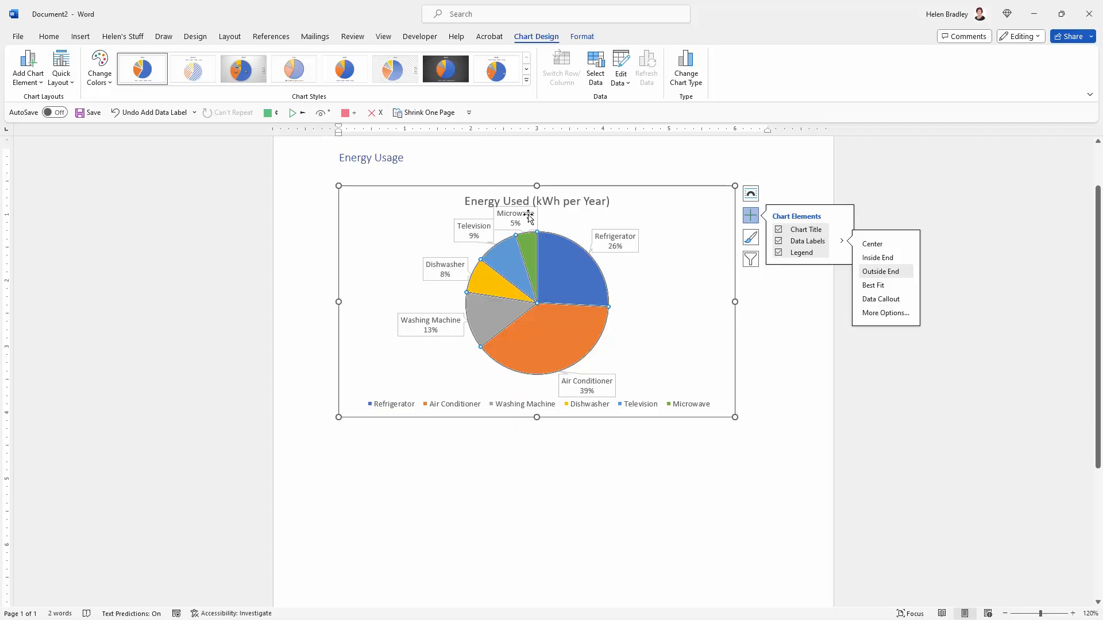
pyautogui.moveTo(519, 256)
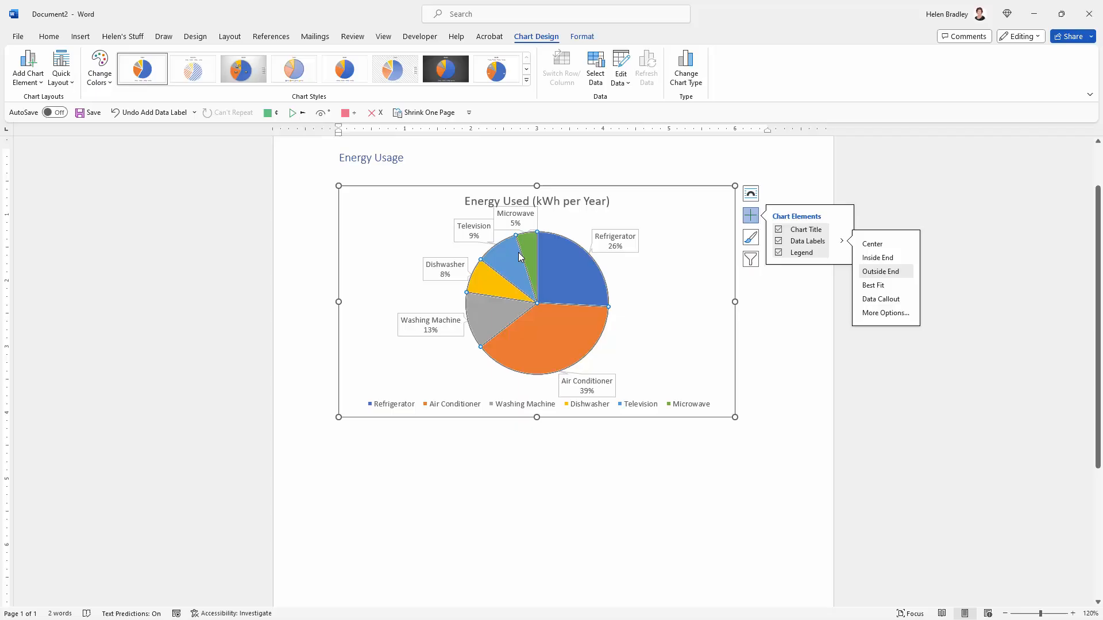
pyautogui.moveTo(537, 416)
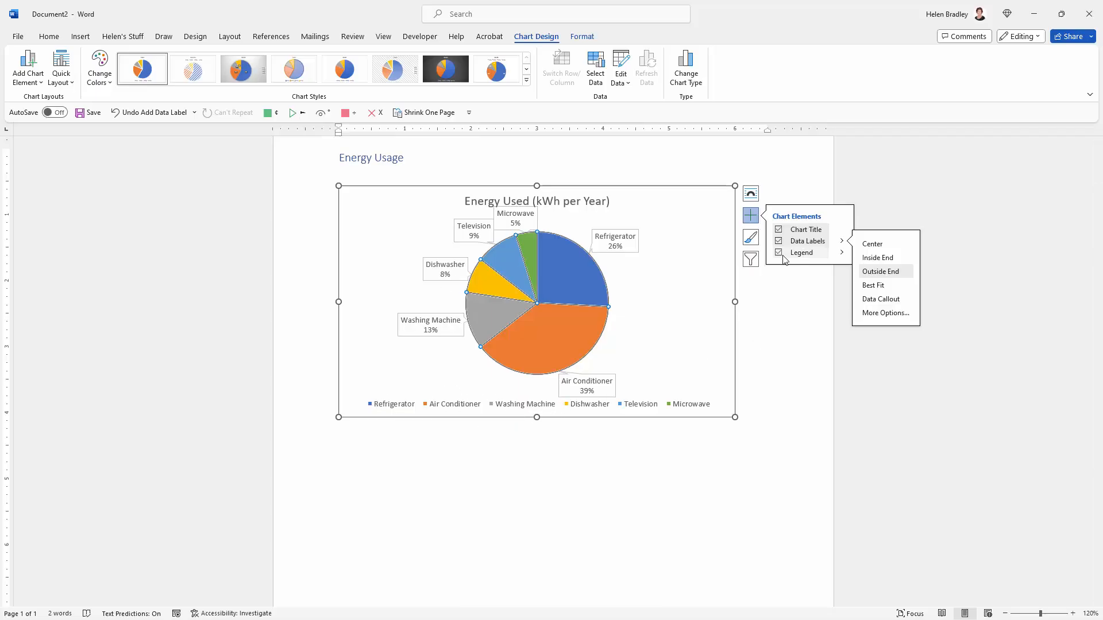
# Uncheck Legend in Chart Elements so the pie chart has no legend
pyautogui.click(779, 253)
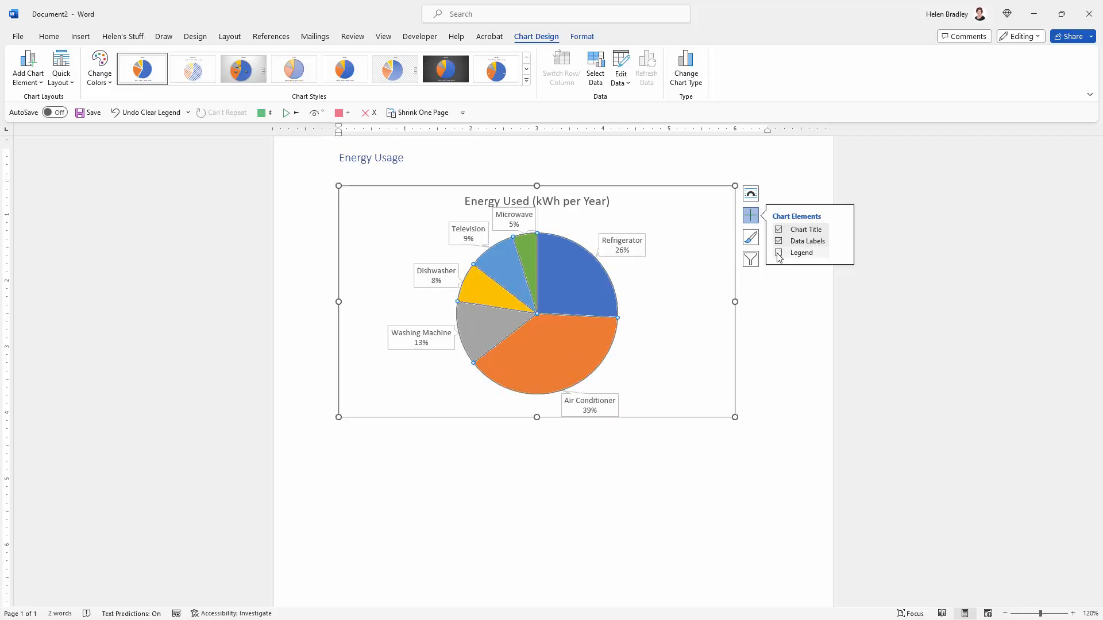
pyautogui.click(779, 253)
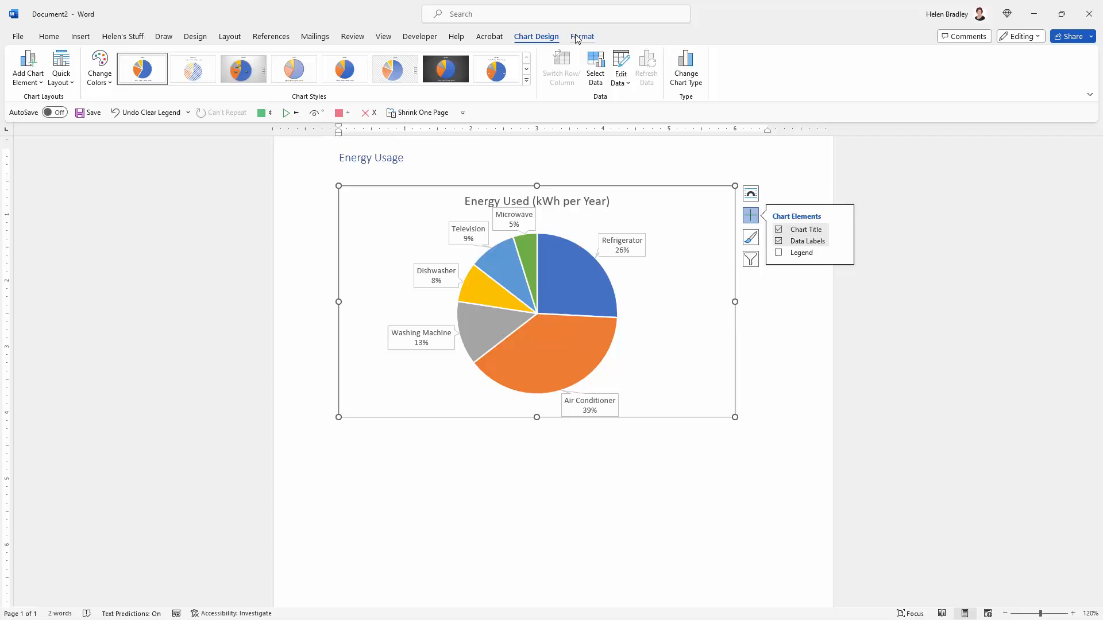
# Switch to the chart Format commands to adjust the pie's plot area
pyautogui.click(581, 36)
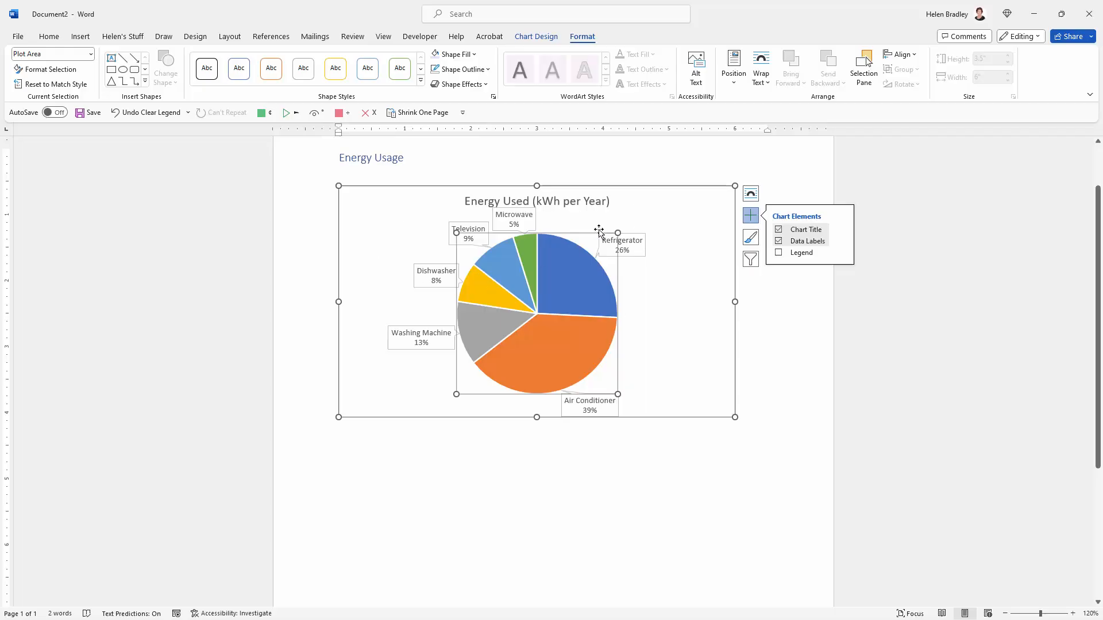
pyautogui.moveTo(621, 234)
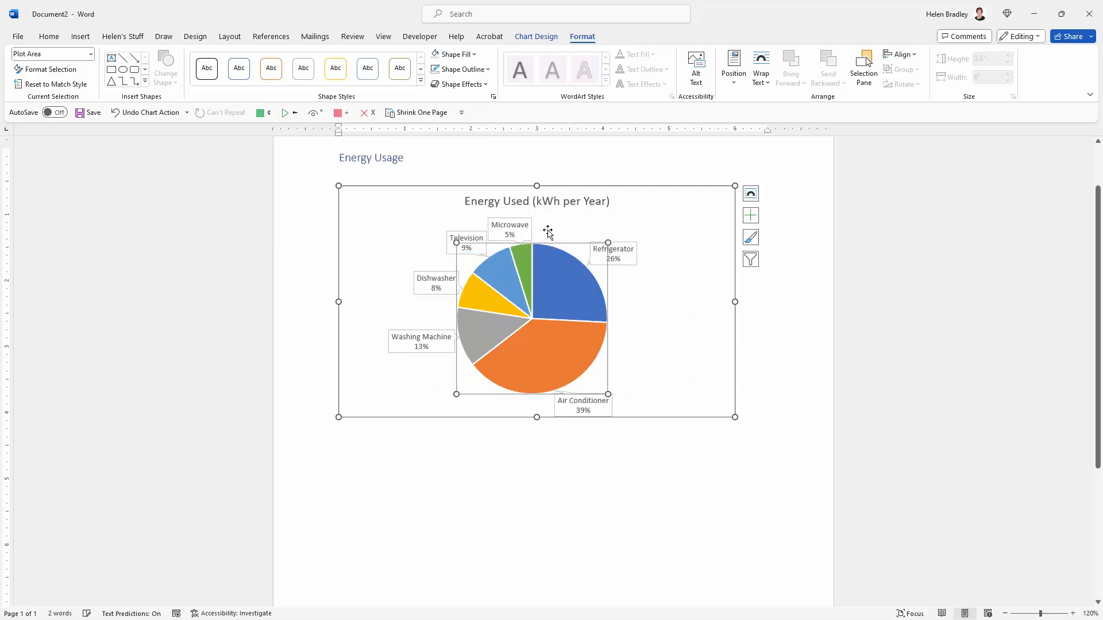
pyautogui.moveTo(508, 226)
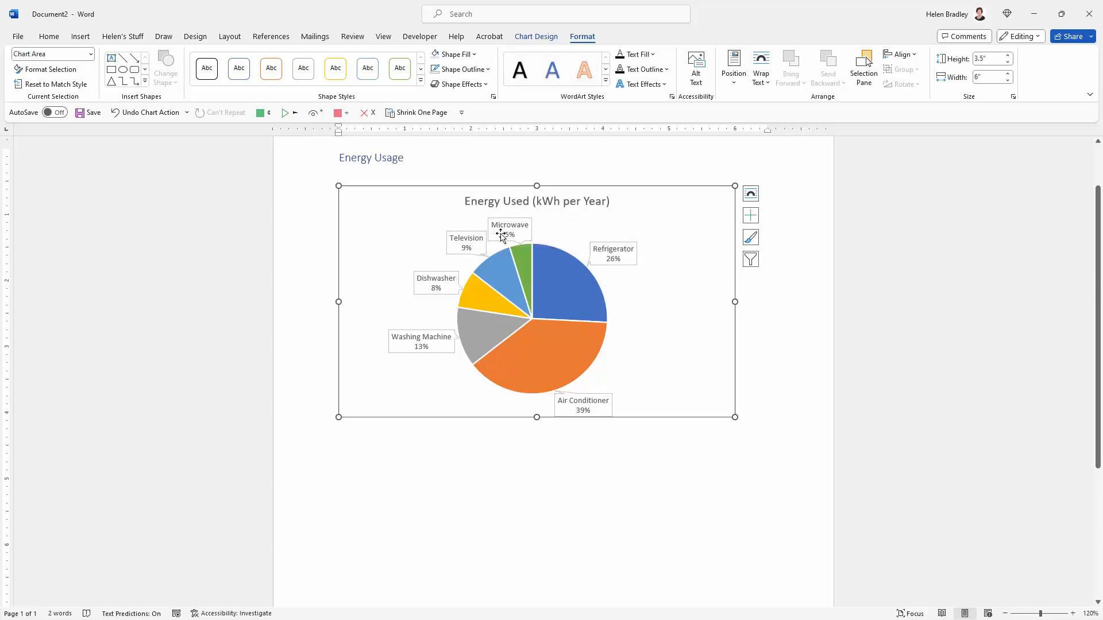
pyautogui.moveTo(599, 251)
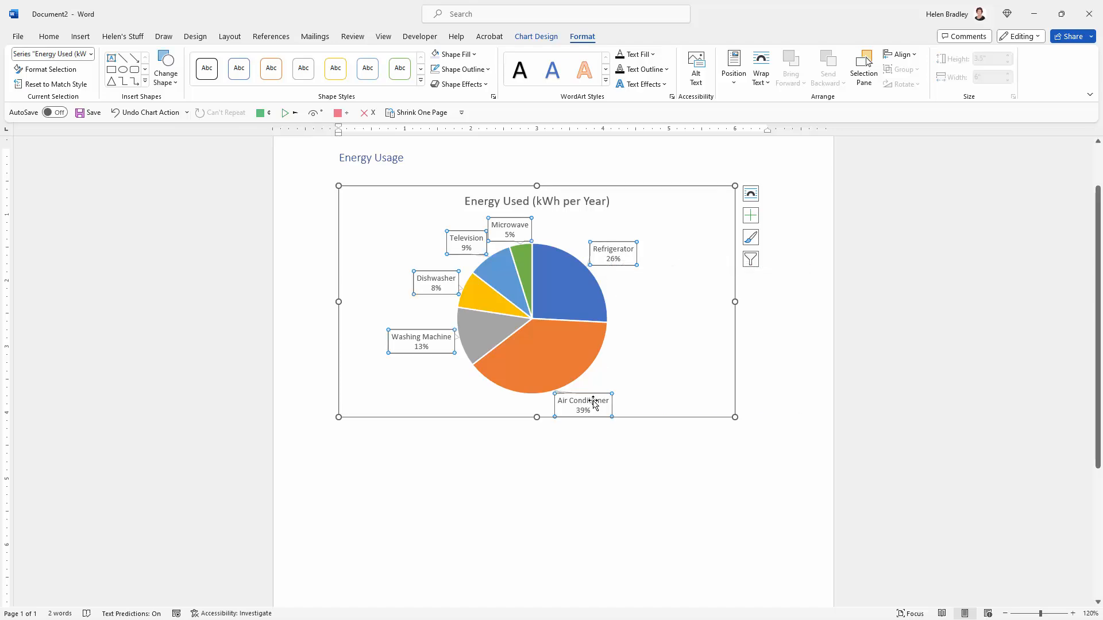
# Drag the Air Conditioner, Refrigerator and Microwave callouts farther out from the pie with leader lines
pyautogui.click(582, 404)
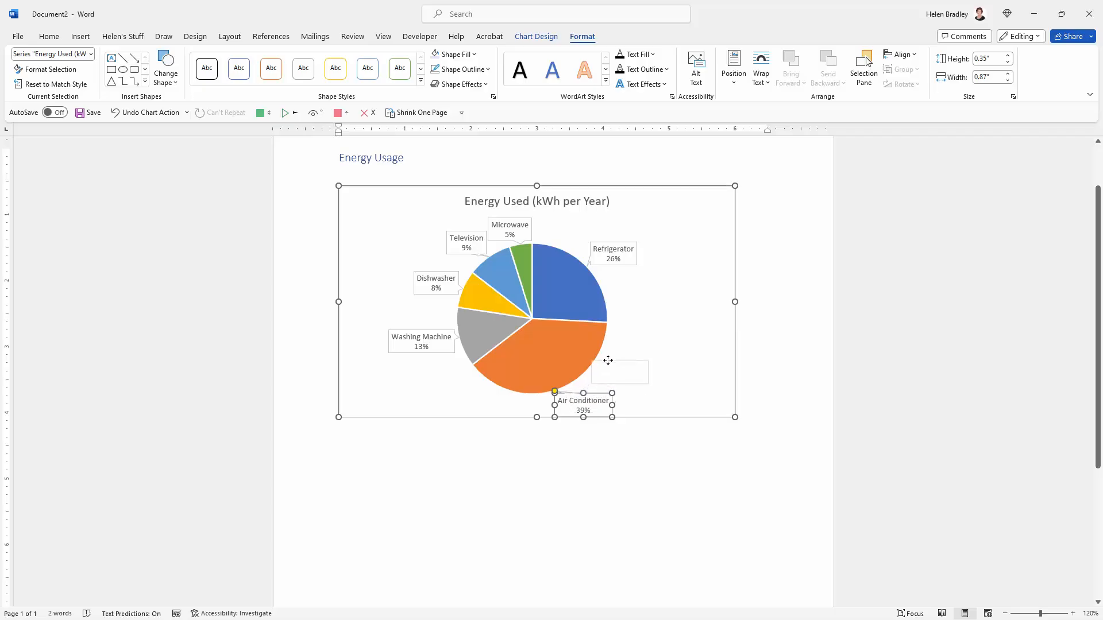
pyautogui.moveTo(582, 405); pyautogui.dragTo(619, 371)
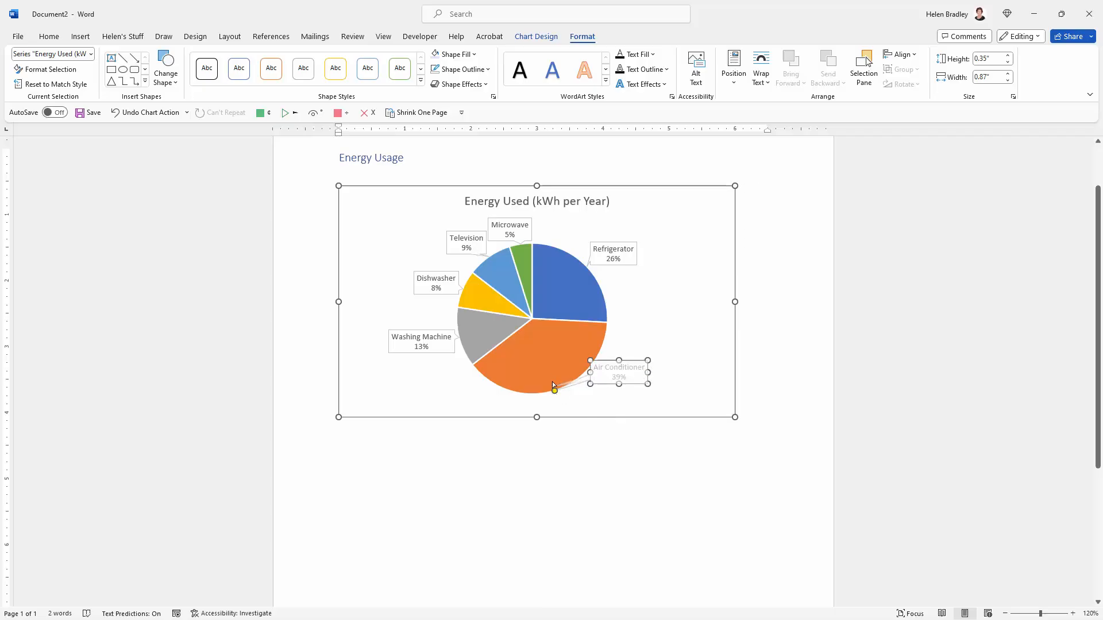
pyautogui.moveTo(554, 389); pyautogui.dragTo(589, 364)
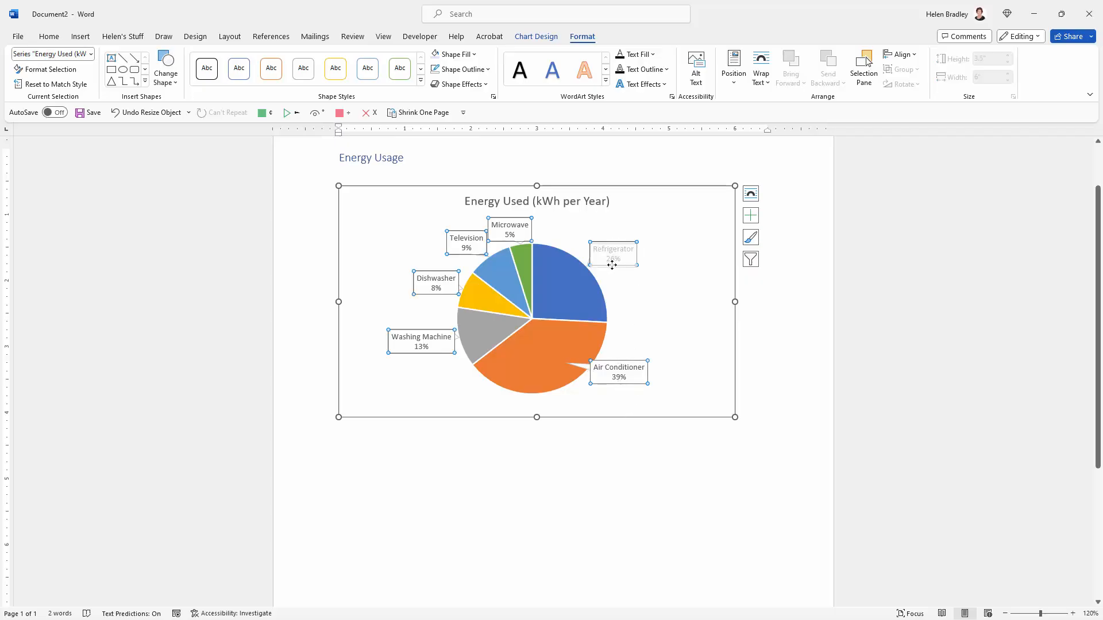
pyautogui.click(613, 254)
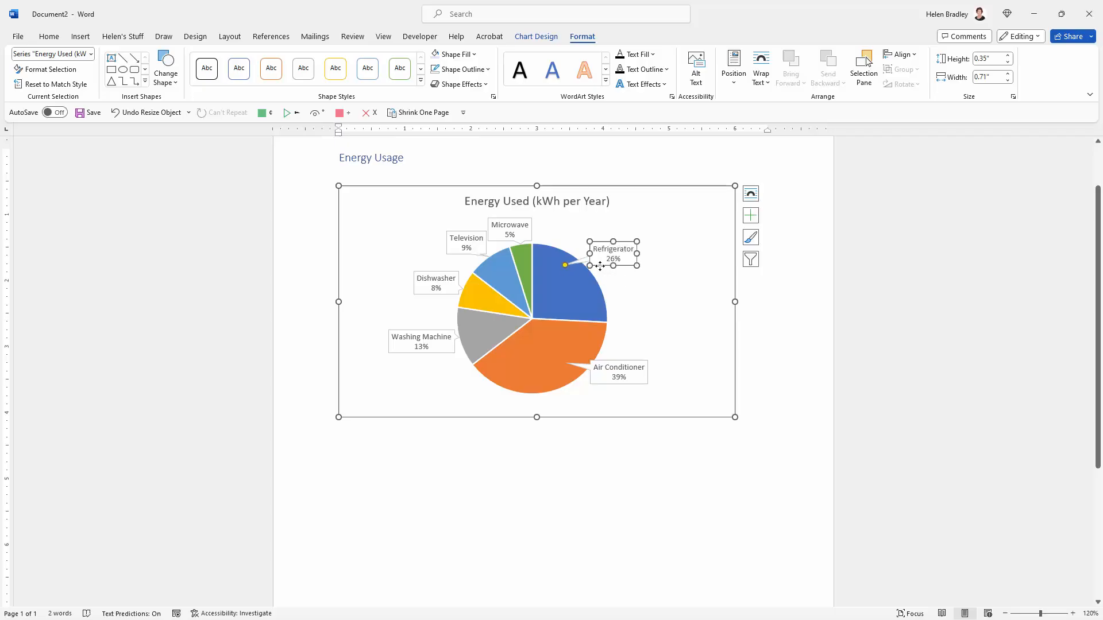
pyautogui.moveTo(612, 253); pyautogui.dragTo(637, 267)
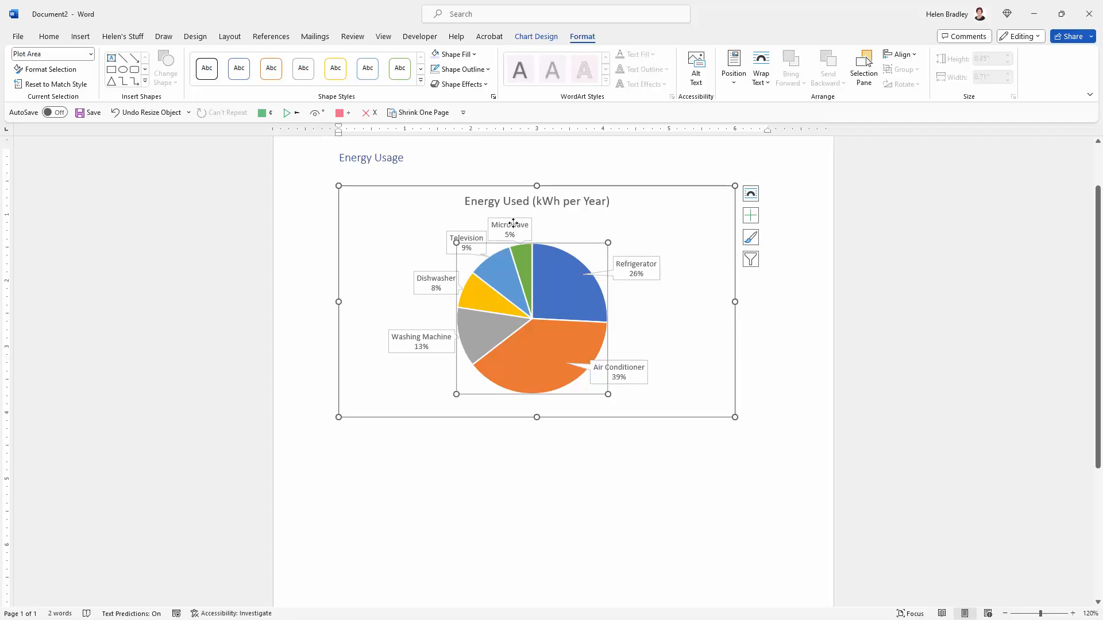
pyautogui.click(509, 230)
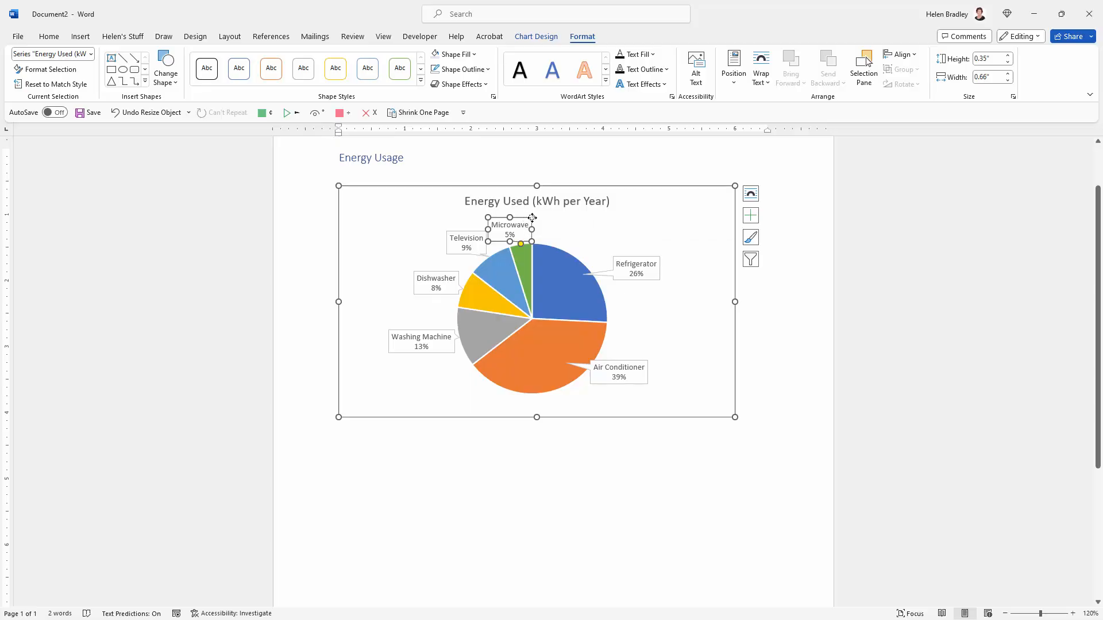
pyautogui.moveTo(508, 228); pyautogui.dragTo(552, 228)
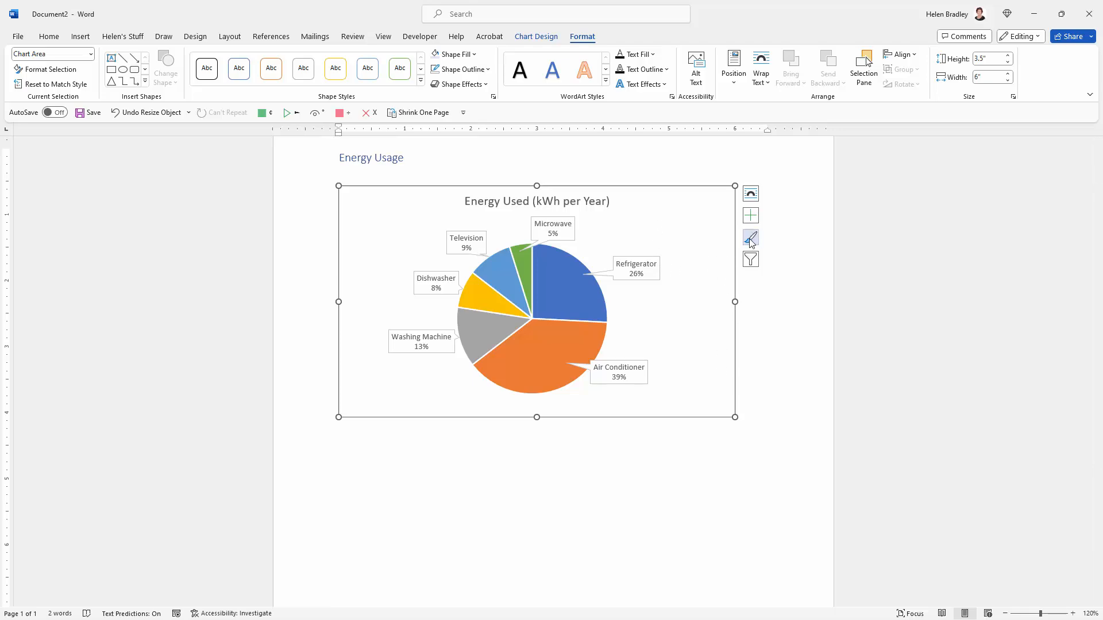
# Browse the Chart Styles gallery, previewing several looks without applying one
pyautogui.click(750, 238)
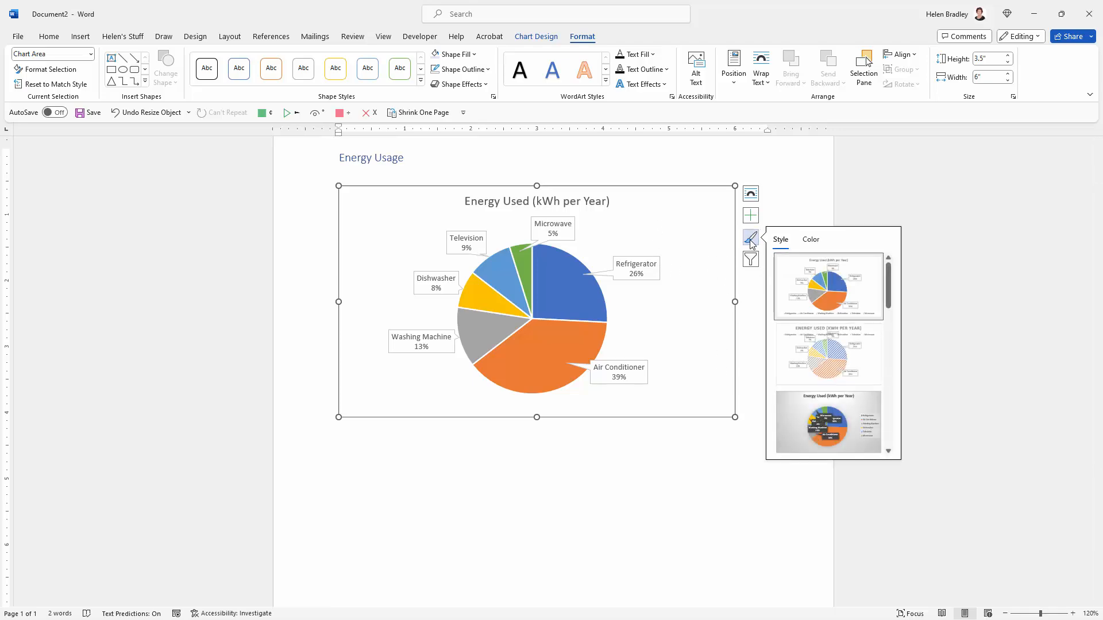
pyautogui.click(828, 355)
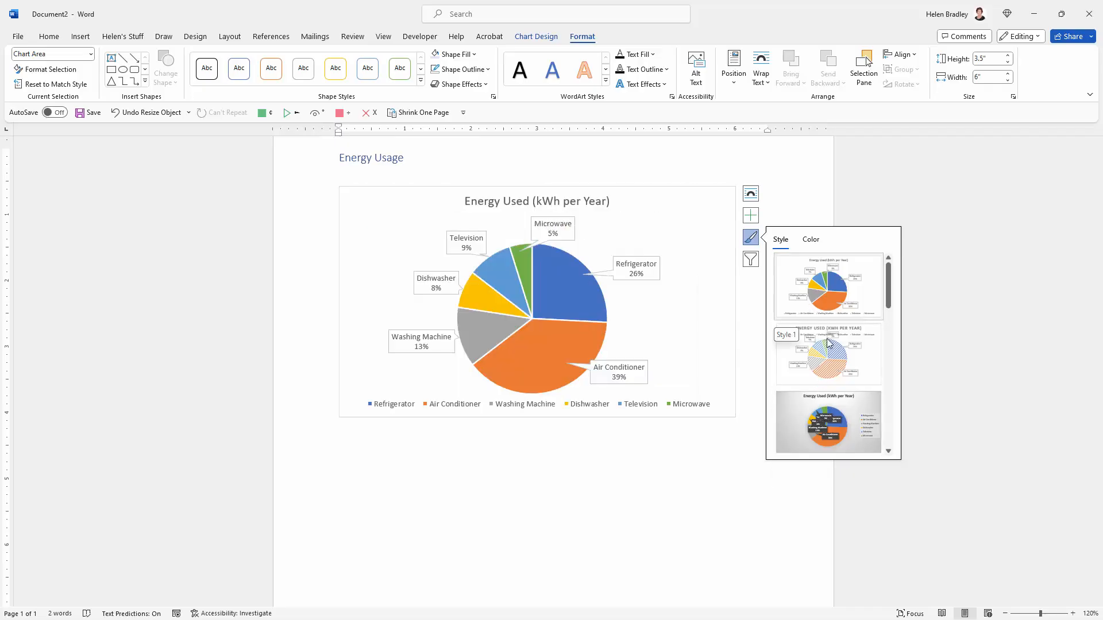
pyautogui.click(828, 422)
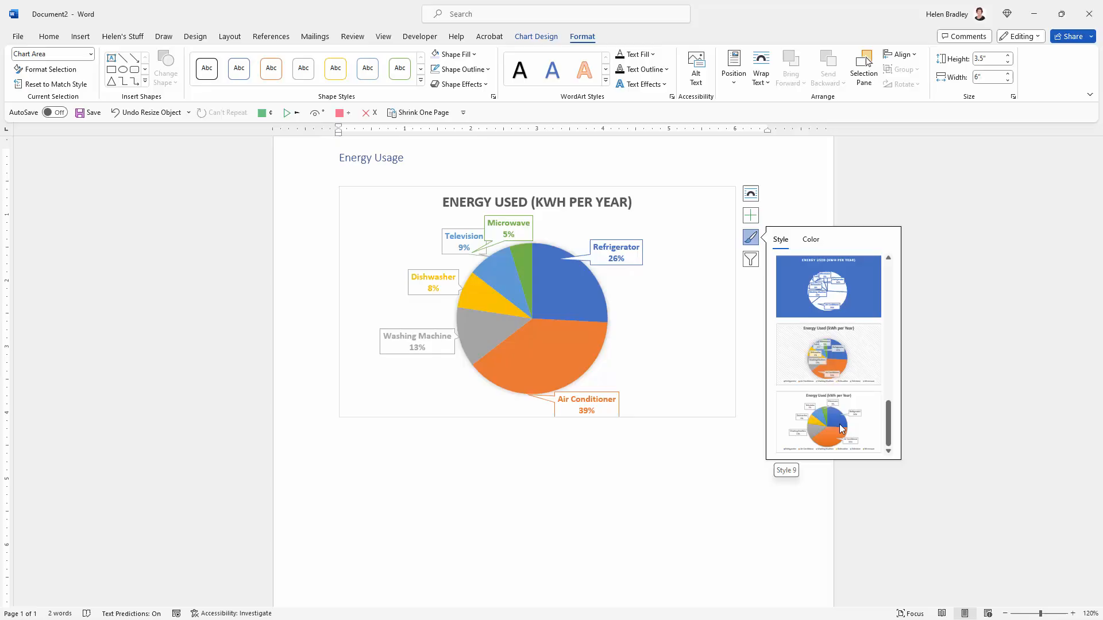
pyautogui.click(828, 286)
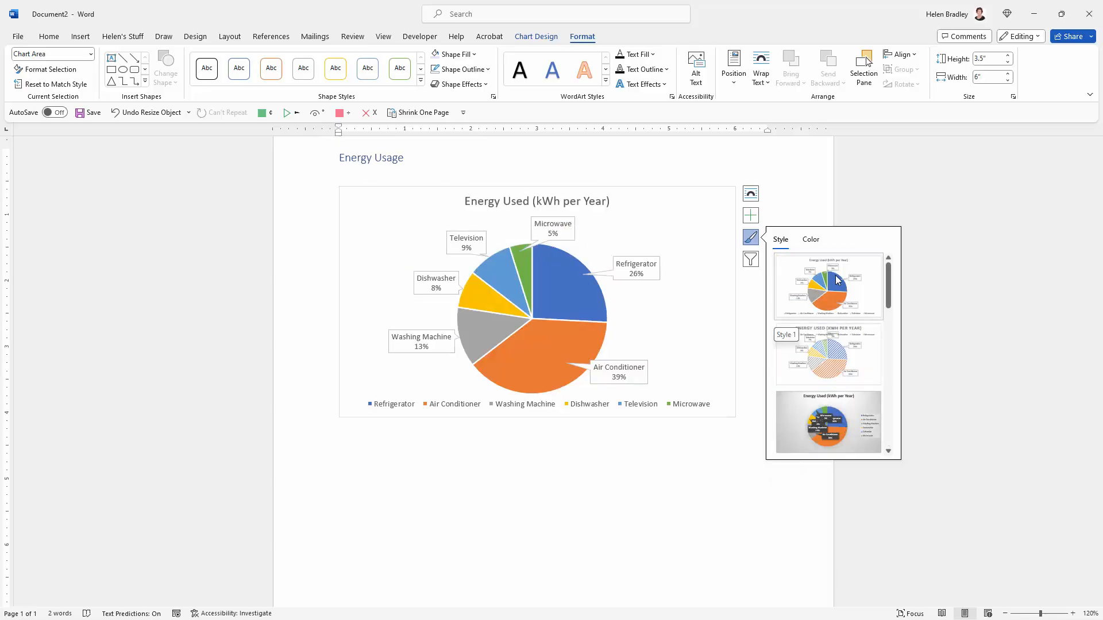
# Preview the chart colour schemes, keep the original, and deselect the chart
pyautogui.click(810, 239)
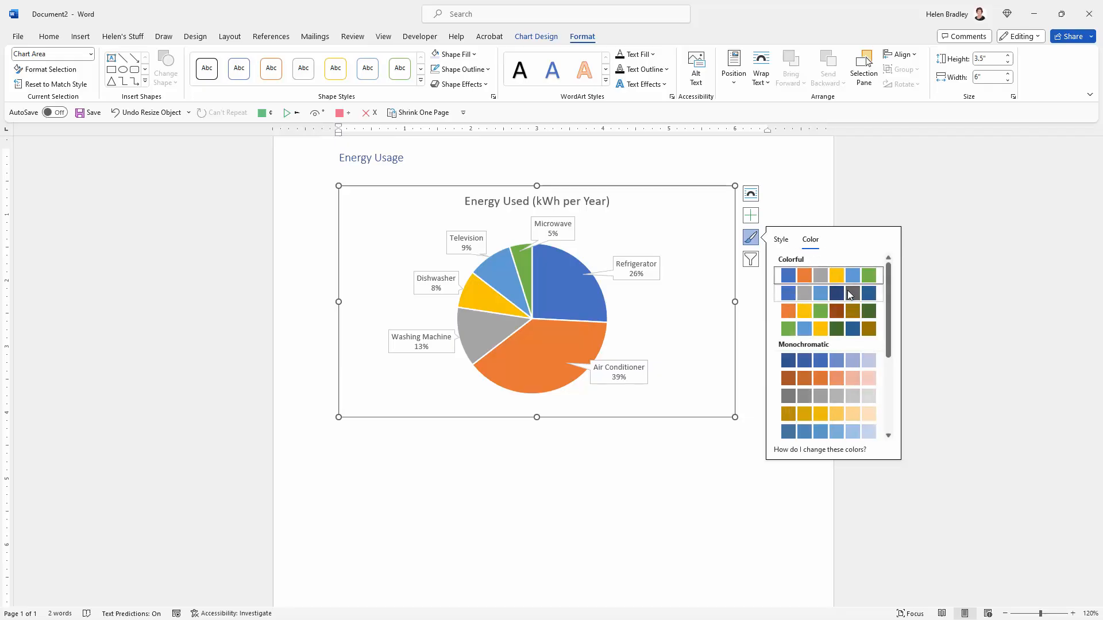
pyautogui.click(844, 311)
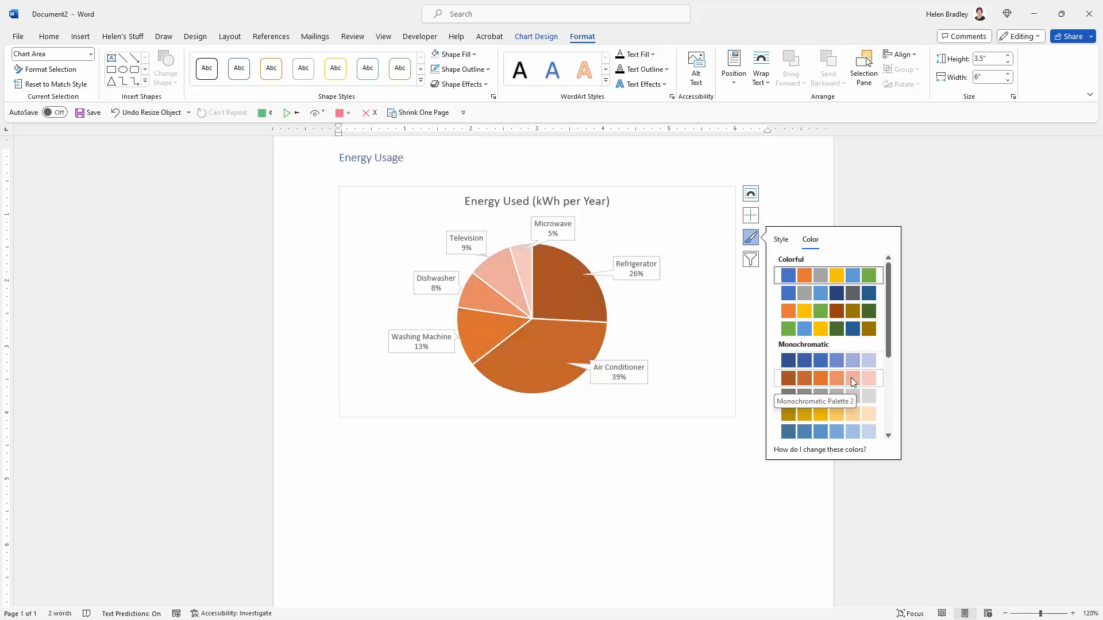
pyautogui.click(804, 432)
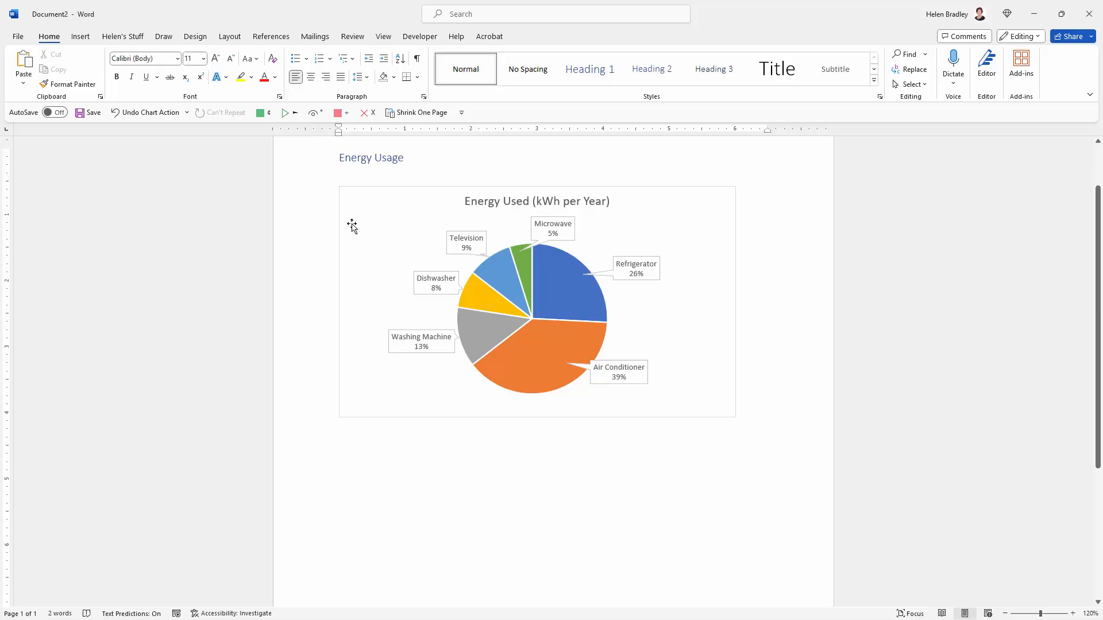
pyautogui.moveTo(467, 265)
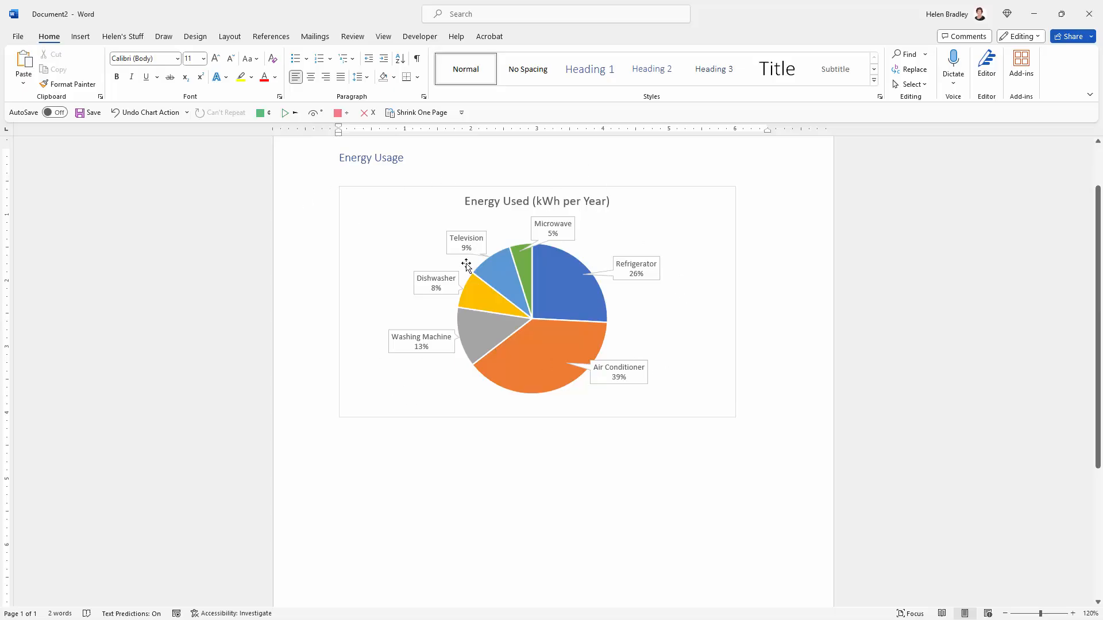
# Set the pie chart's Shape Outline to No Outline so its outer border disappears
pyautogui.click(465, 266)
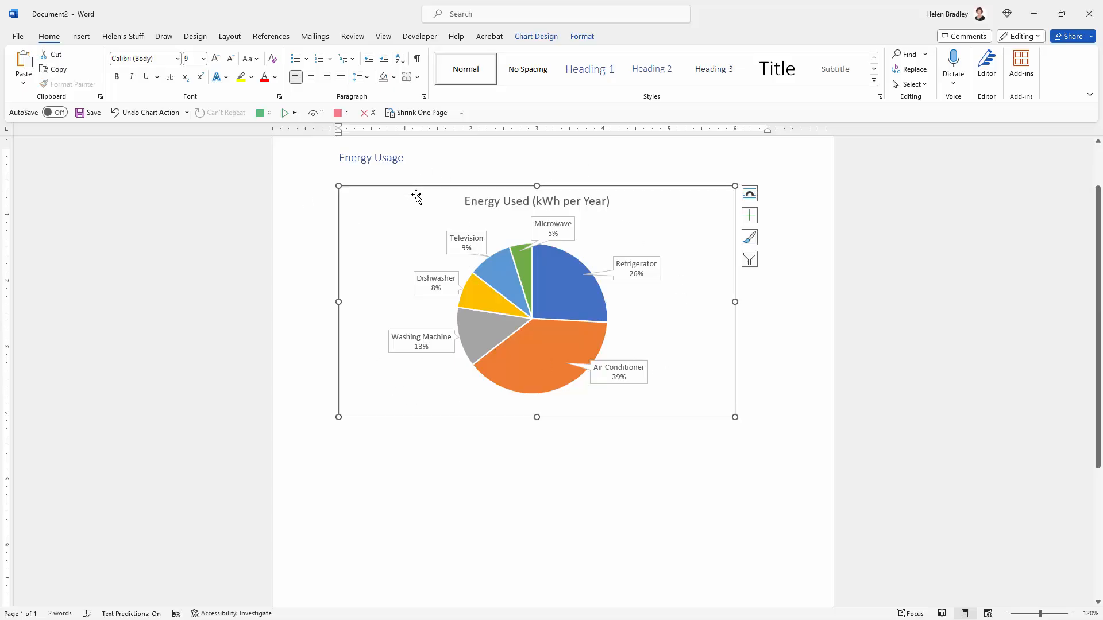
pyautogui.click(581, 36)
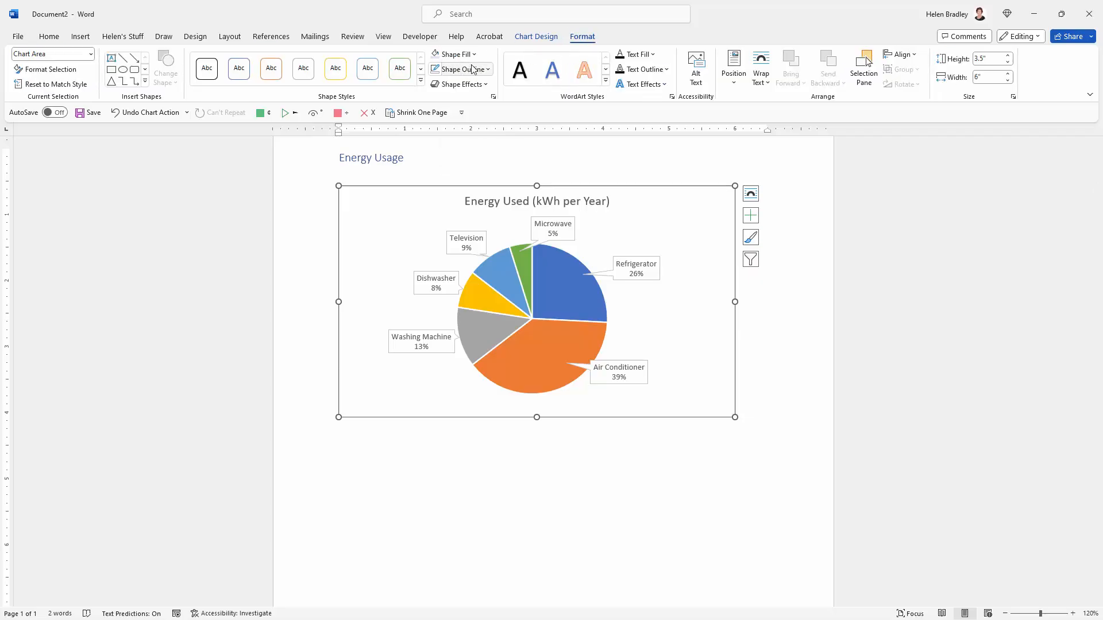
pyautogui.click(458, 69)
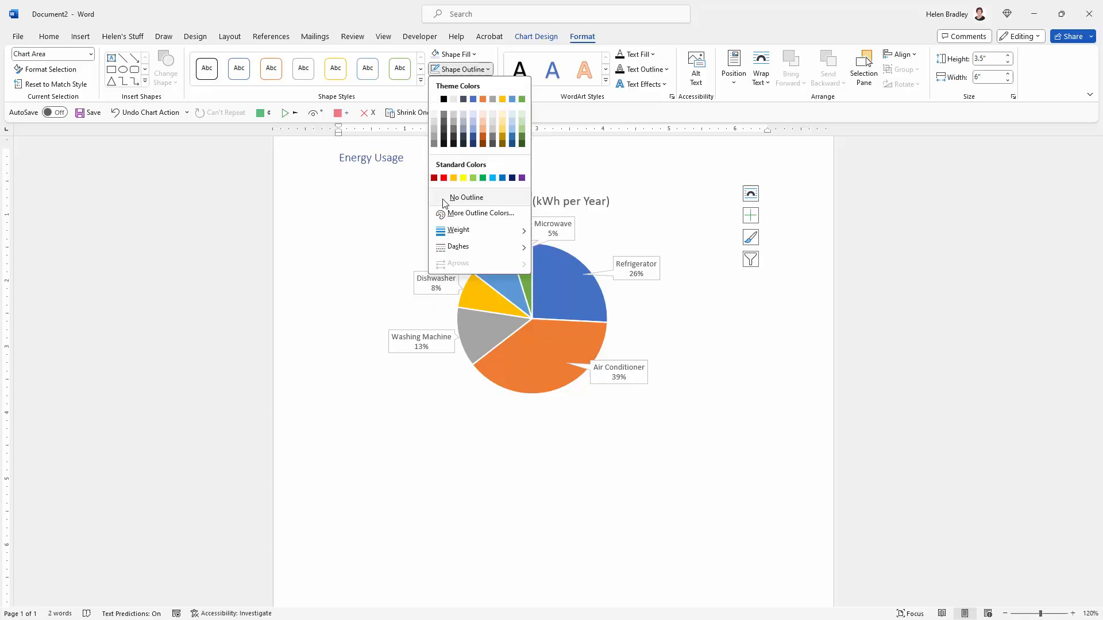
pyautogui.click(466, 198)
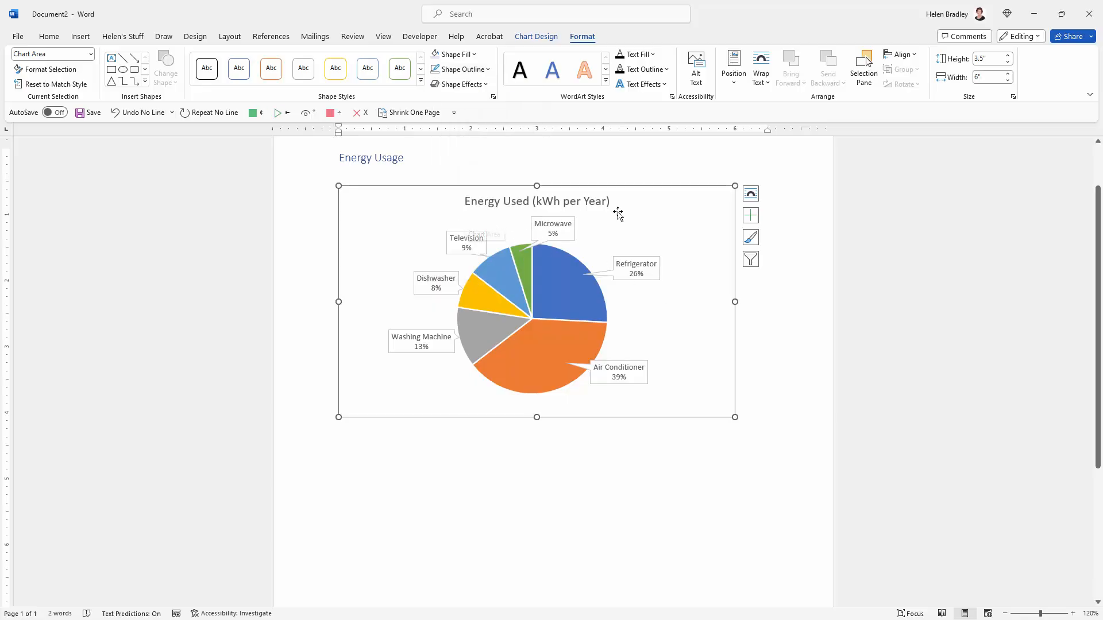
pyautogui.moveTo(216, 190)
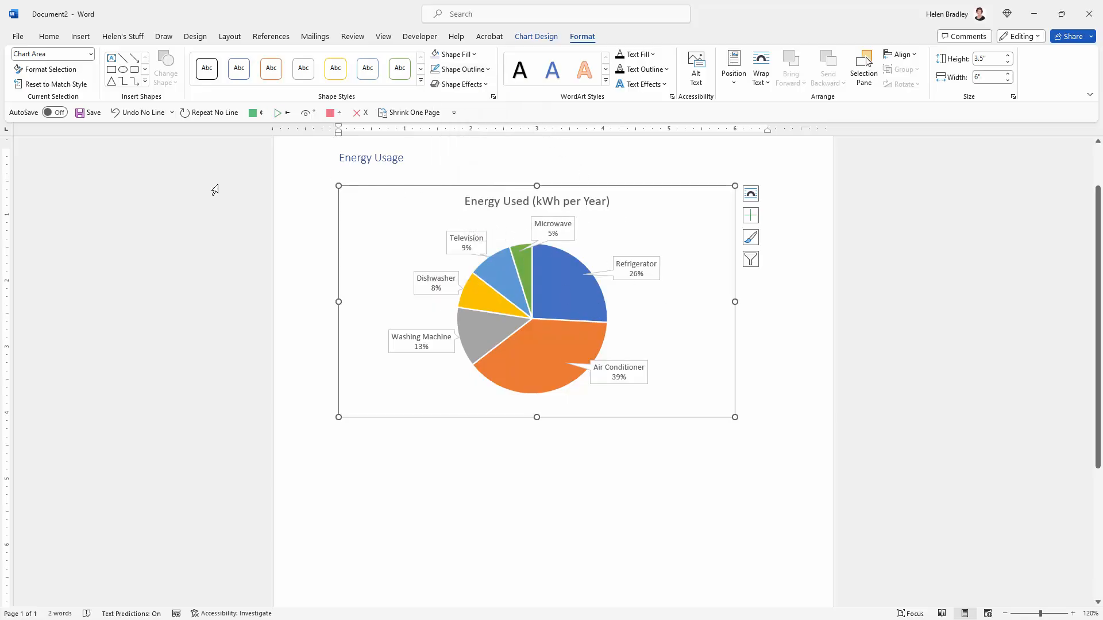
# Apply a light grey theme colour as the chart area's Shape Fill
pyautogui.click(450, 54)
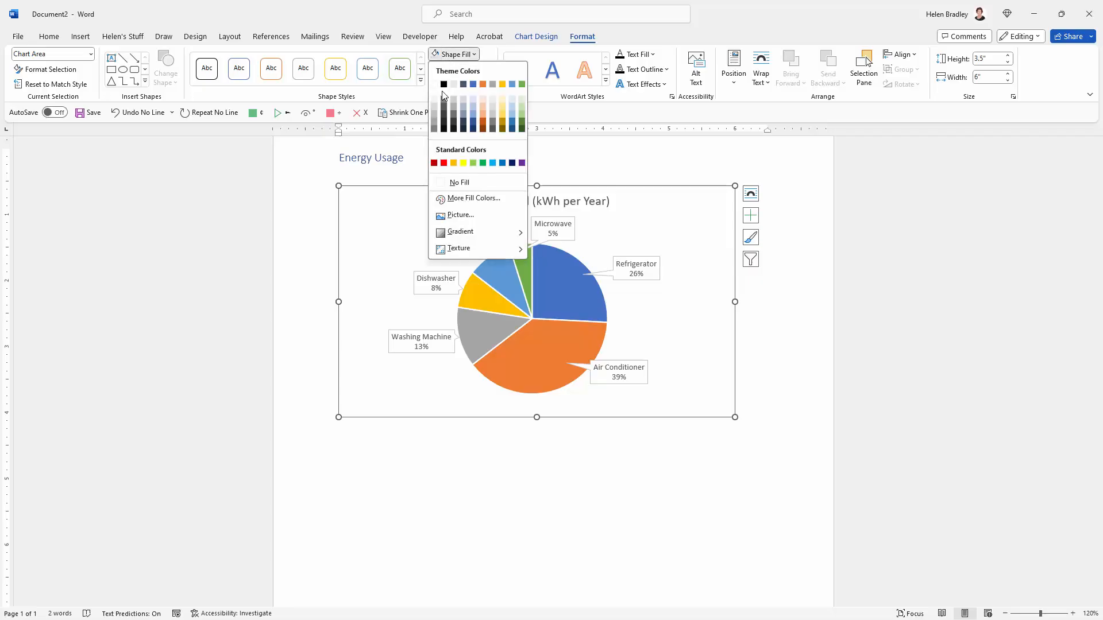
pyautogui.click(463, 104)
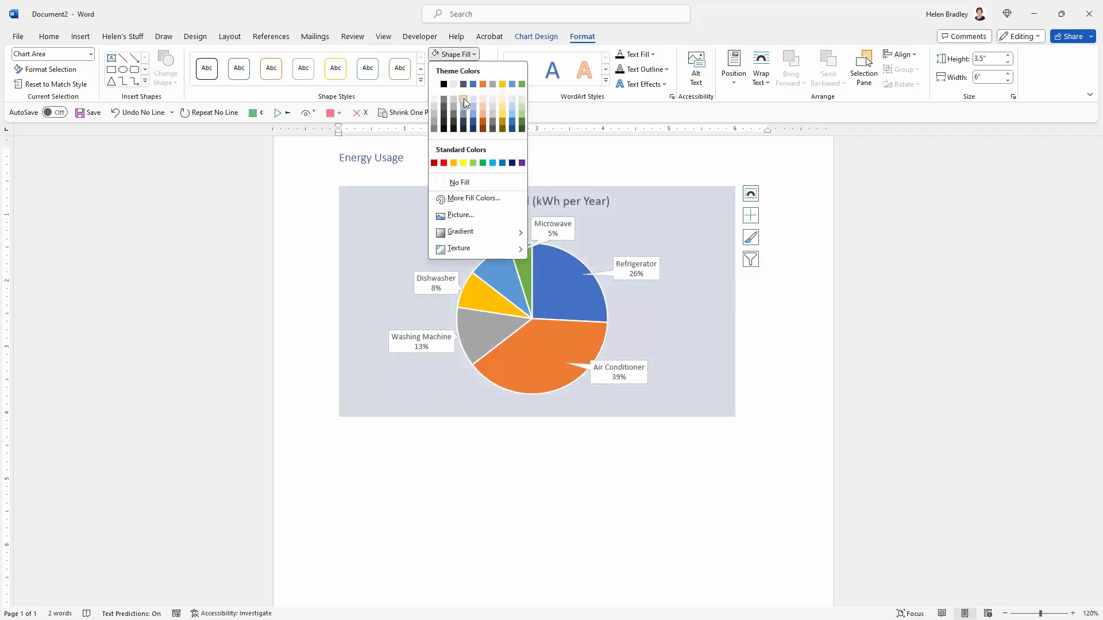
pyautogui.click(463, 103)
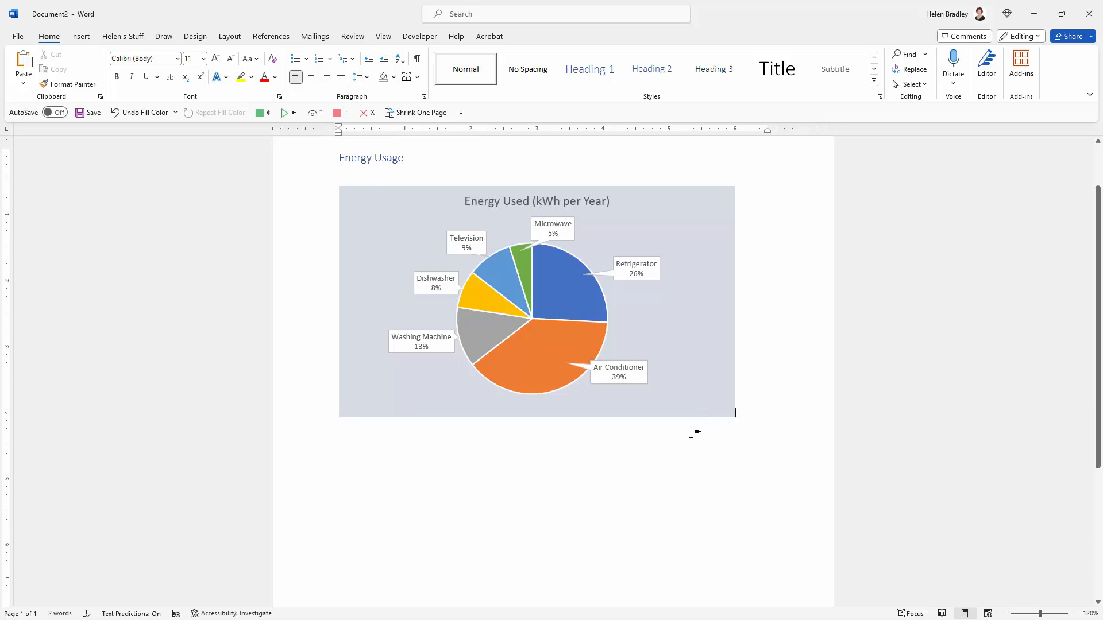
pyautogui.click(537, 301)
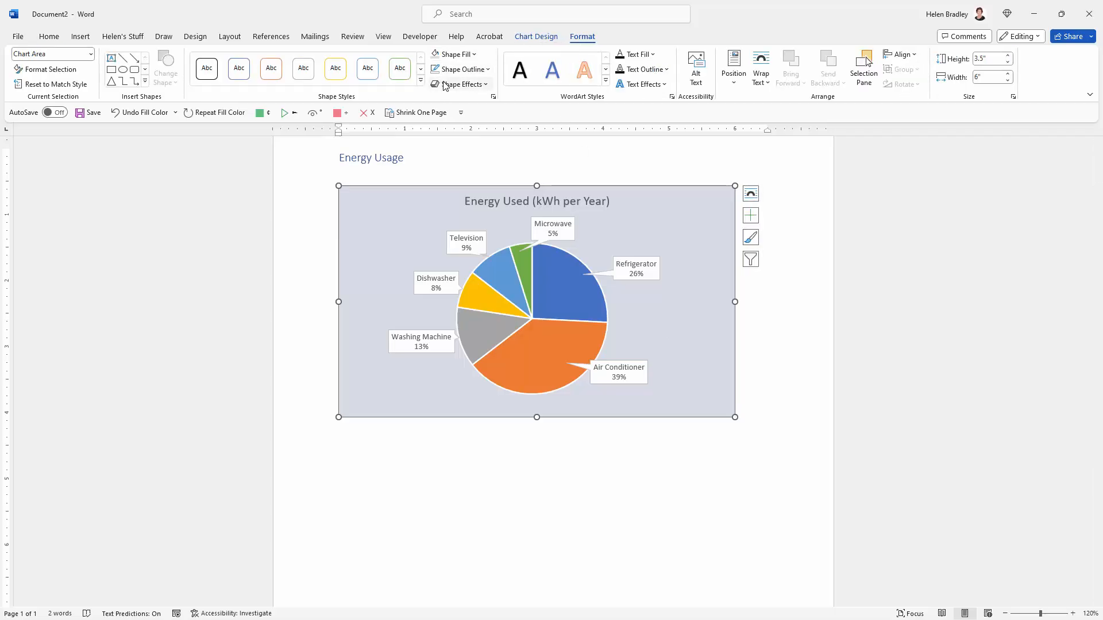
# Add an Outer 'Offset: Bottom' shadow beneath the chart via Shape Effects
pyautogui.click(459, 84)
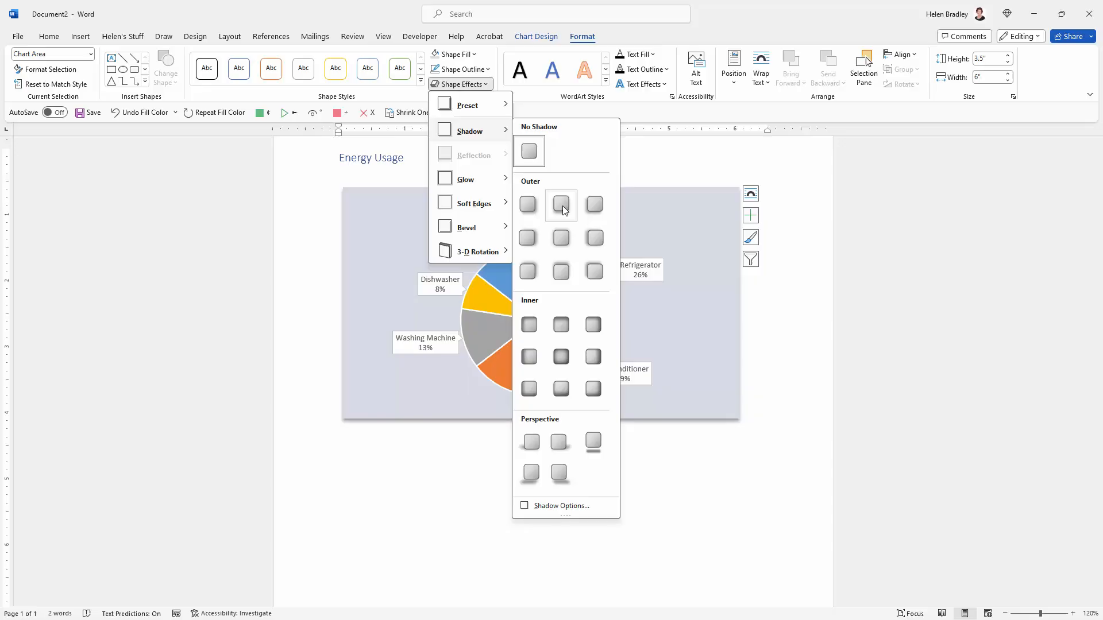
pyautogui.moveTo(559, 204)
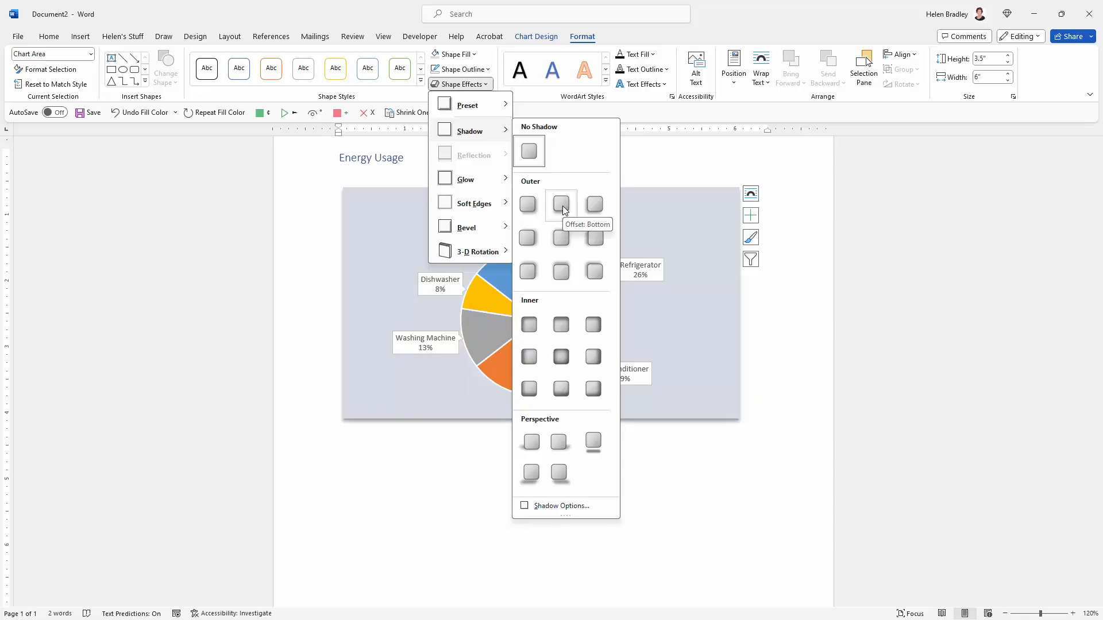
pyautogui.click(561, 204)
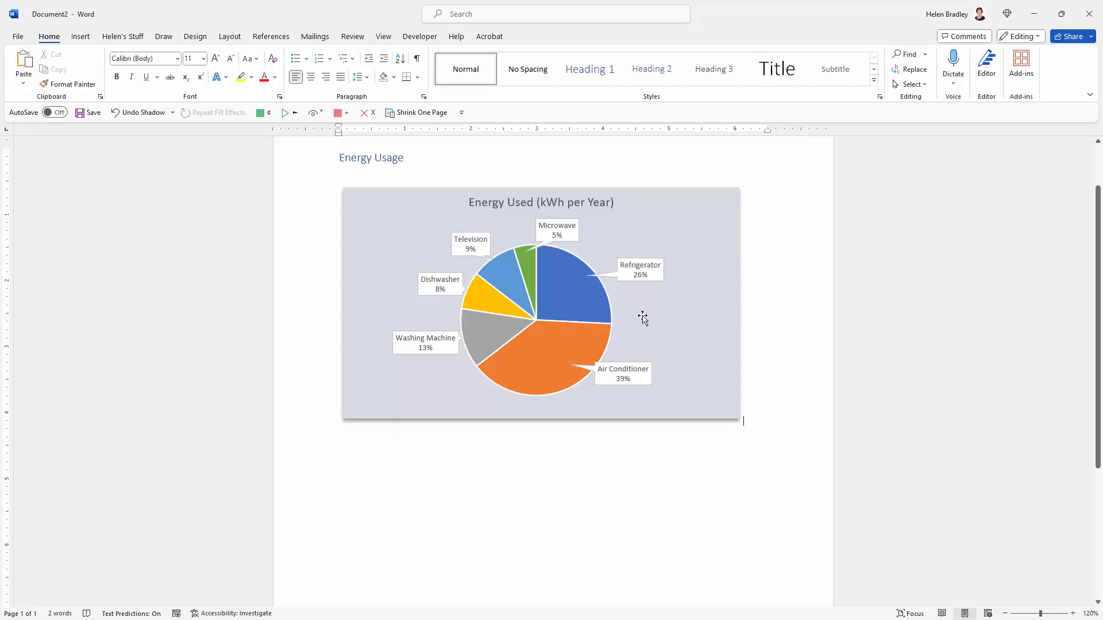
pyautogui.click(642, 318)
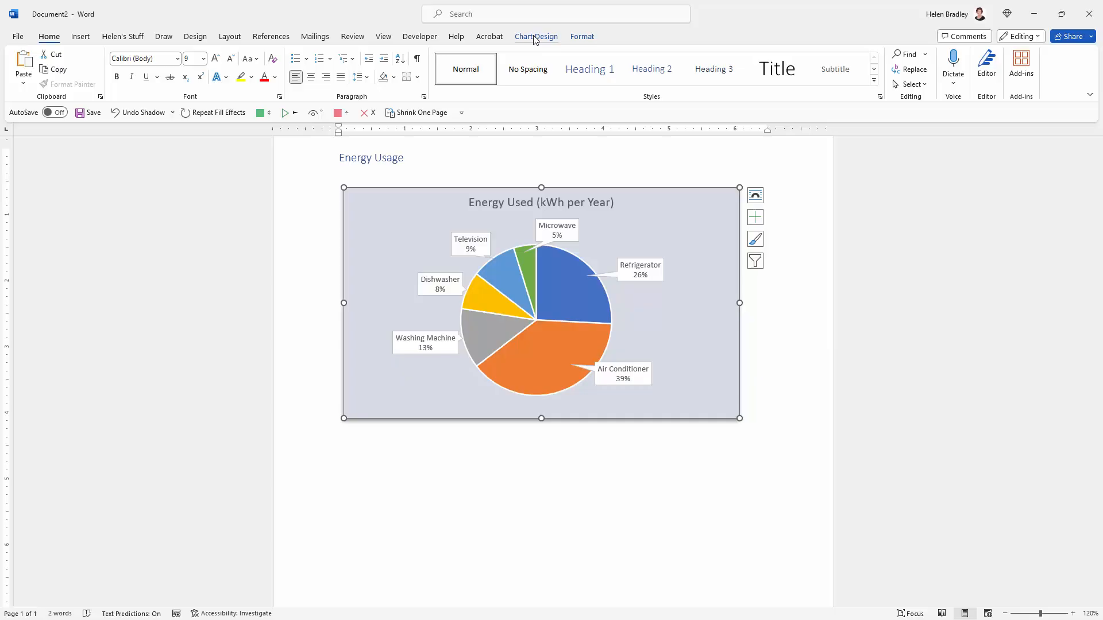
pyautogui.click(536, 37)
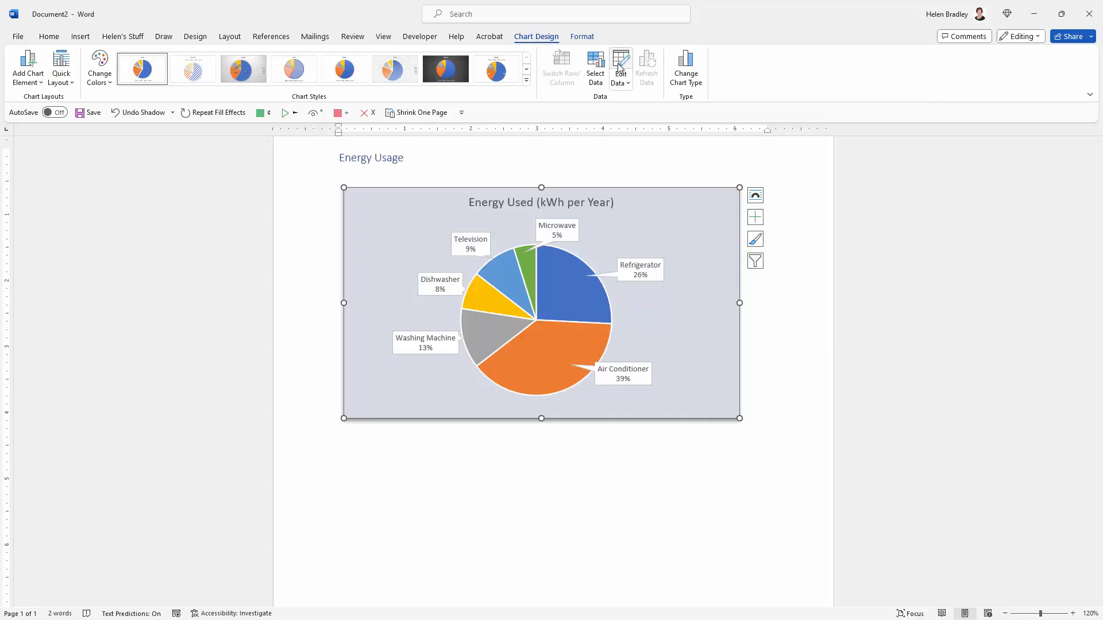
pyautogui.click(619, 63)
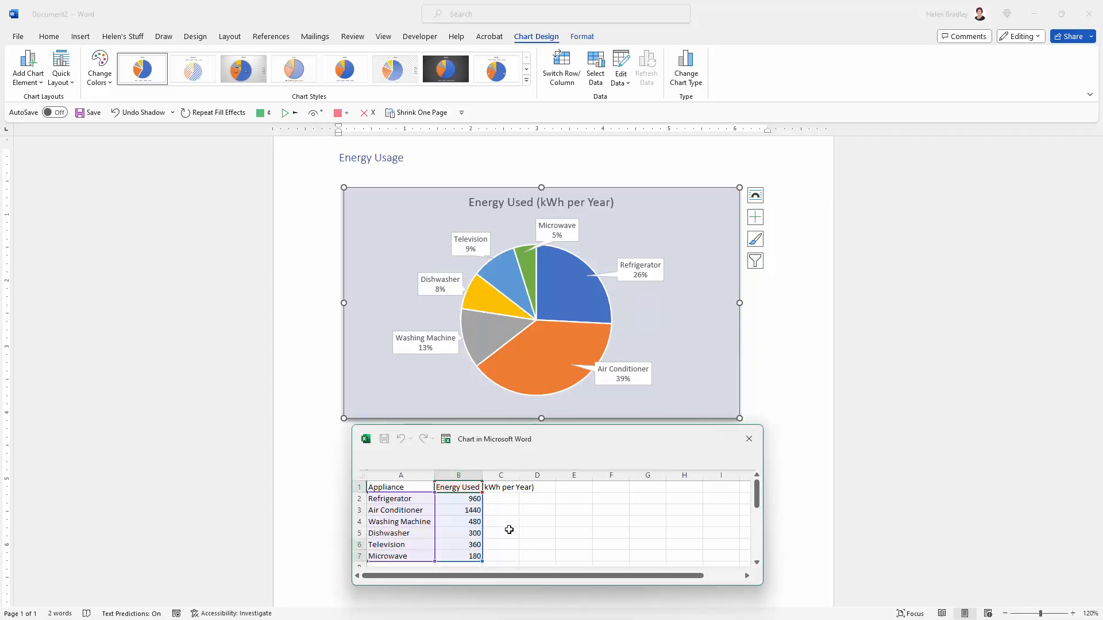
pyautogui.moveTo(748, 439)
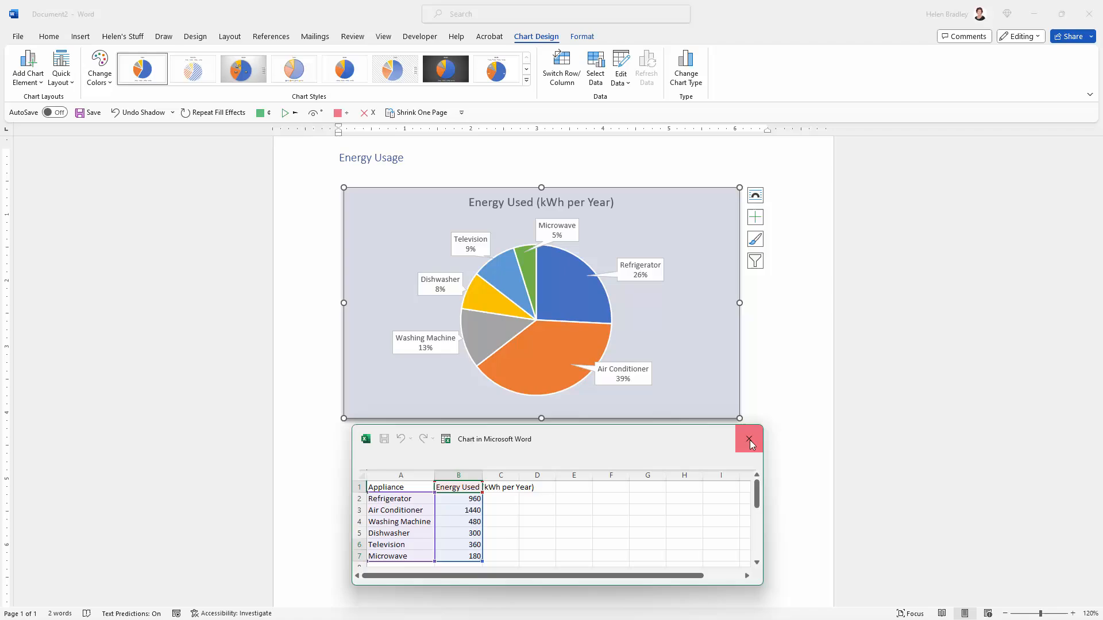
pyautogui.click(748, 439)
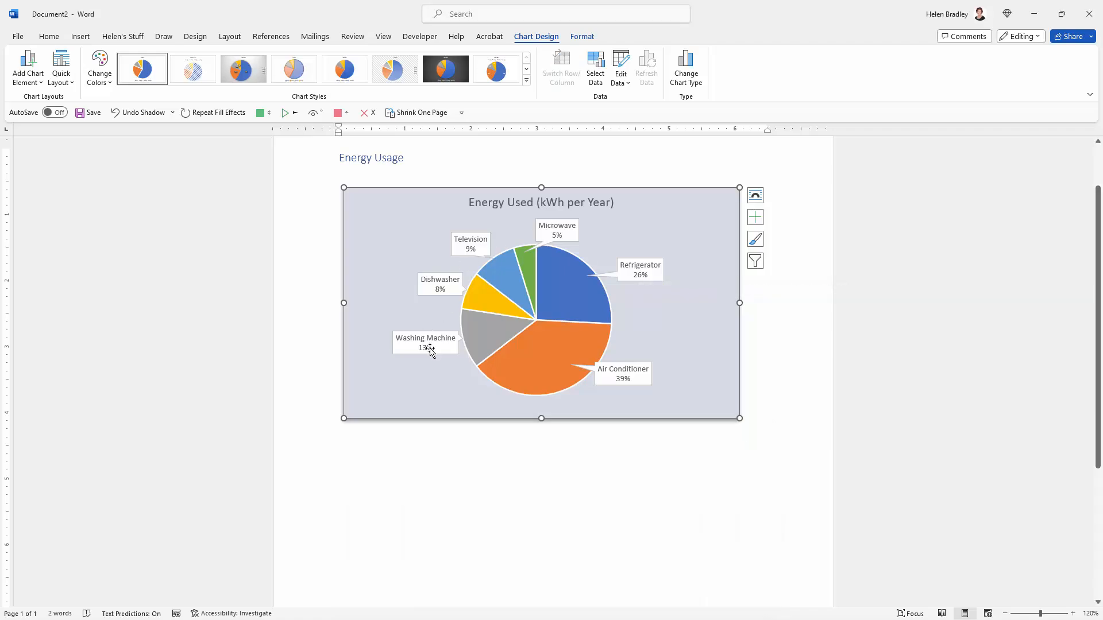
pyautogui.moveTo(711, 227)
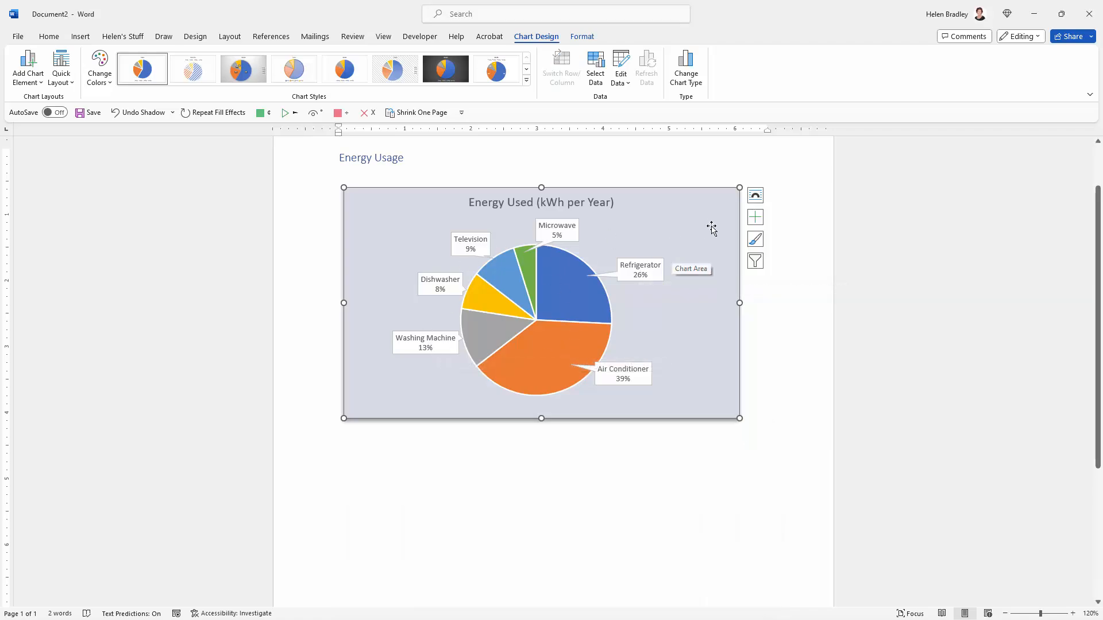
pyautogui.moveTo(704, 229)
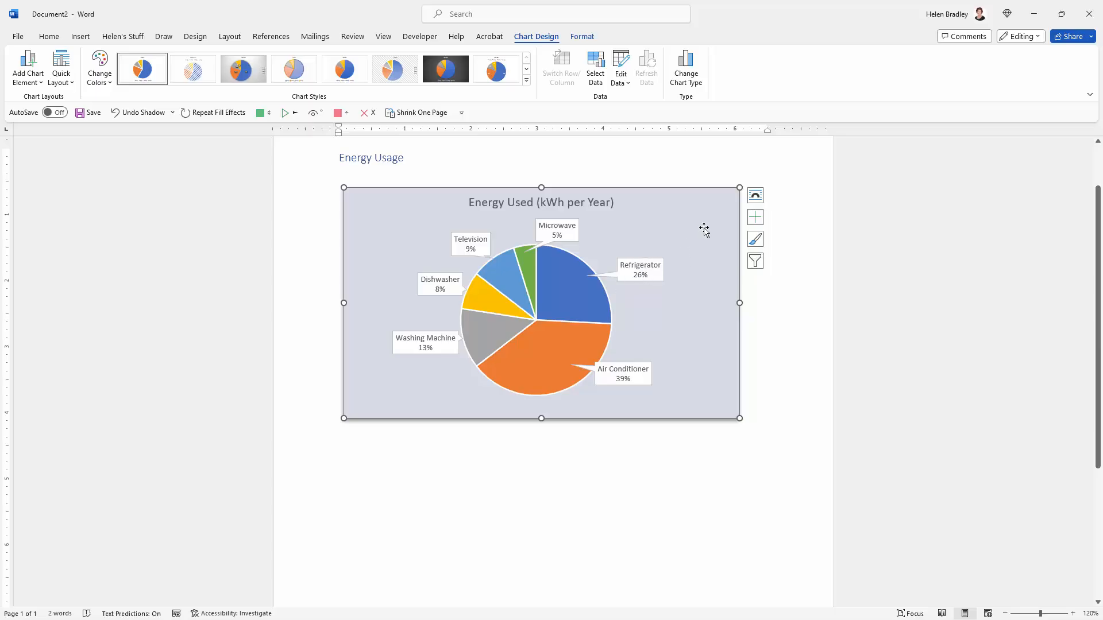
pyautogui.moveTo(755, 217)
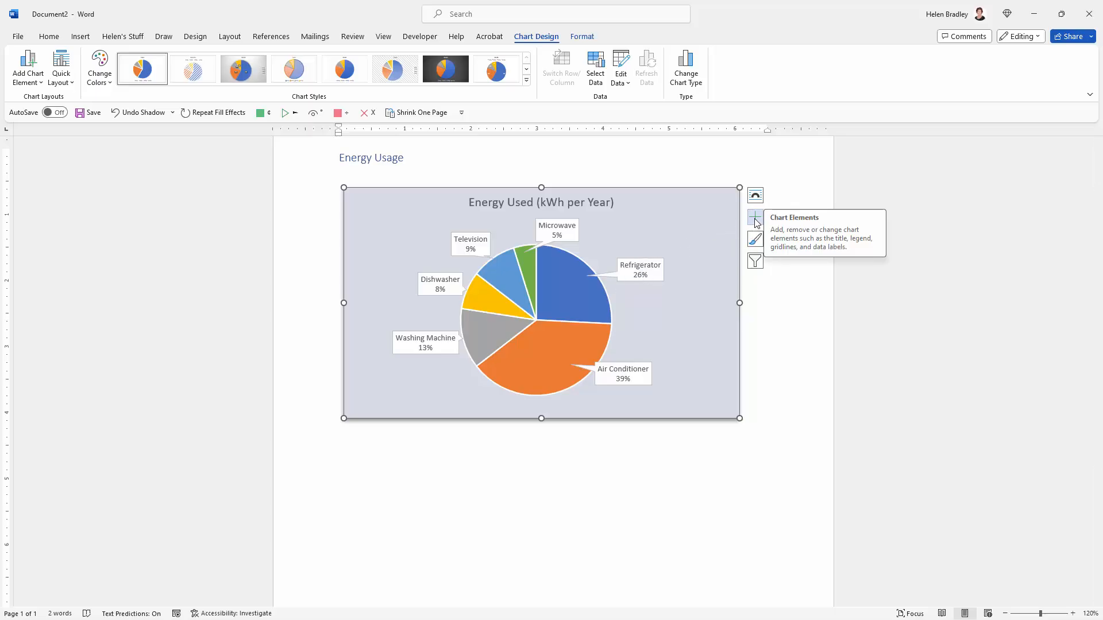
# Tick Value in the Format Data Labels pane so callouts show name, kWh value and percentage
pyautogui.click(754, 217)
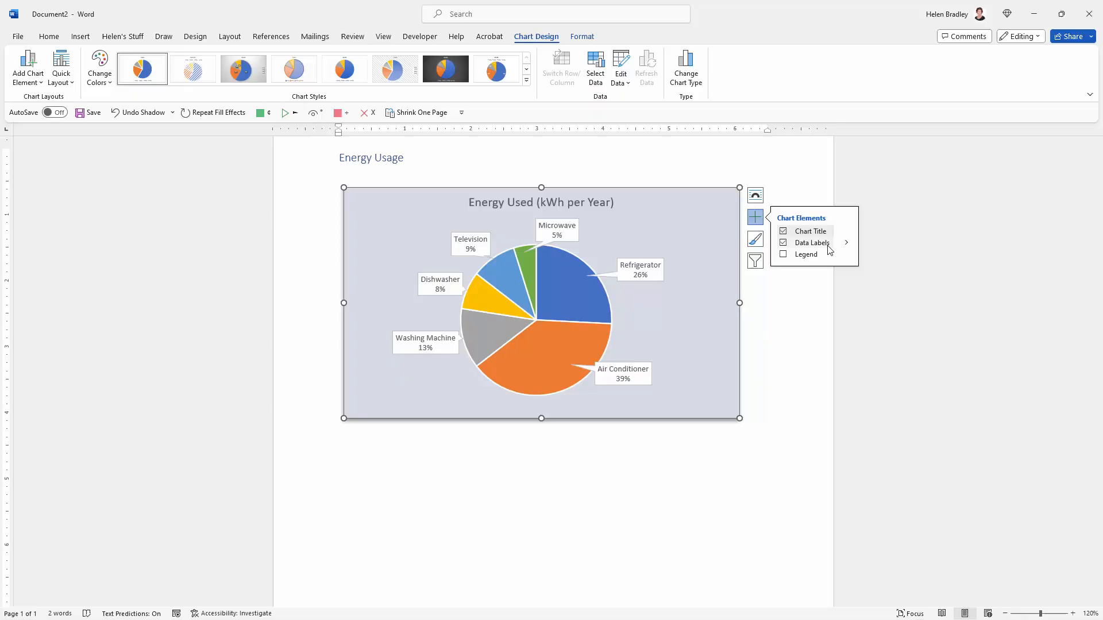
pyautogui.click(845, 242)
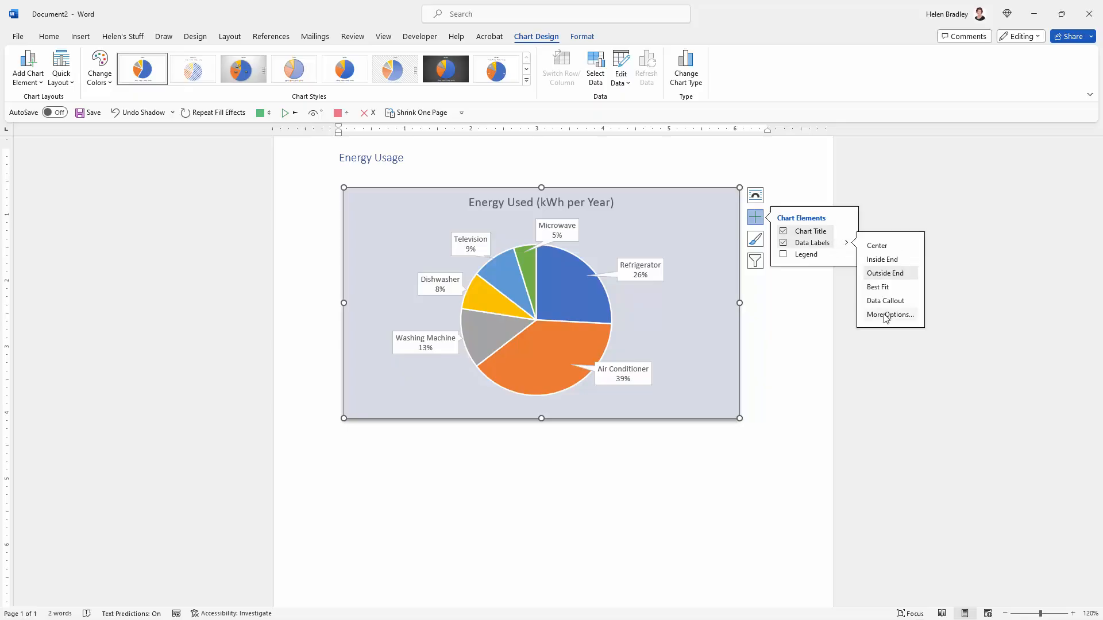
pyautogui.click(890, 315)
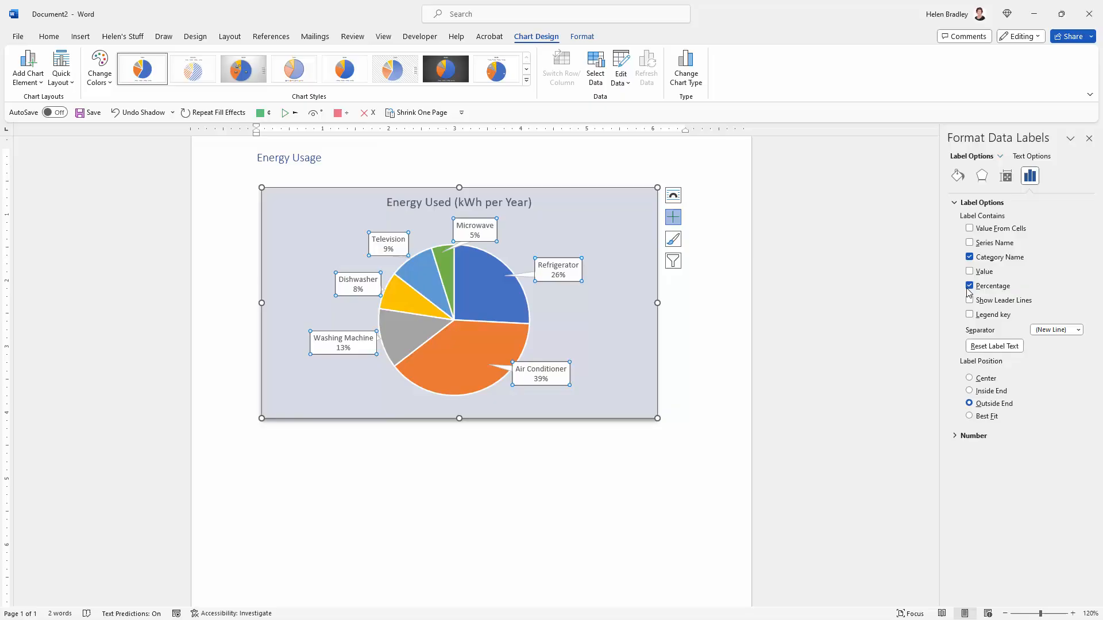
pyautogui.click(969, 272)
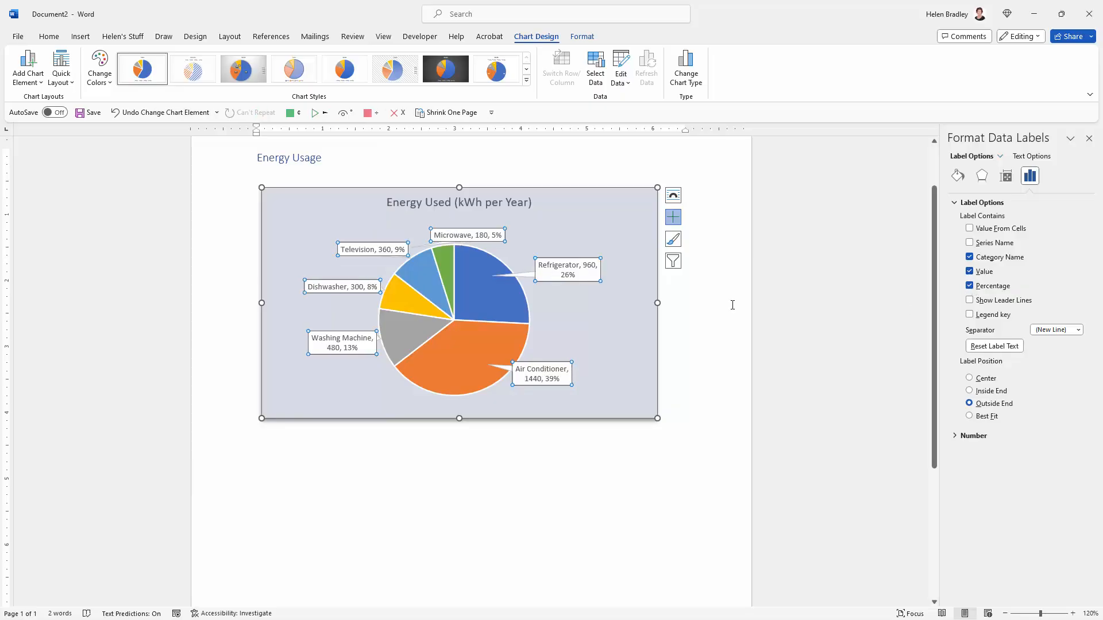
pyautogui.moveTo(492, 237)
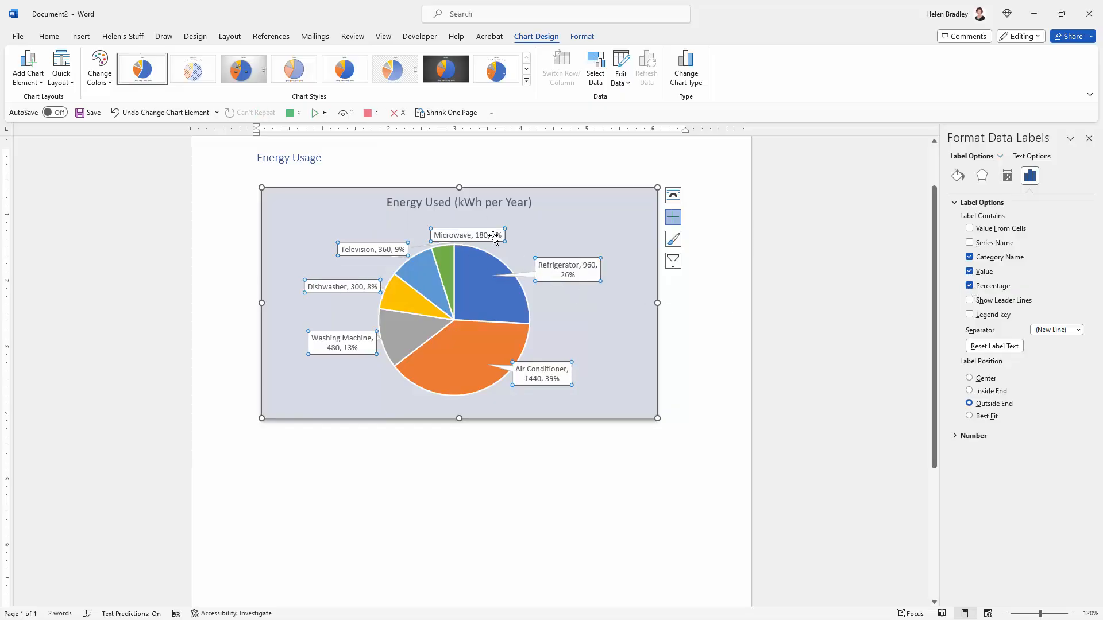